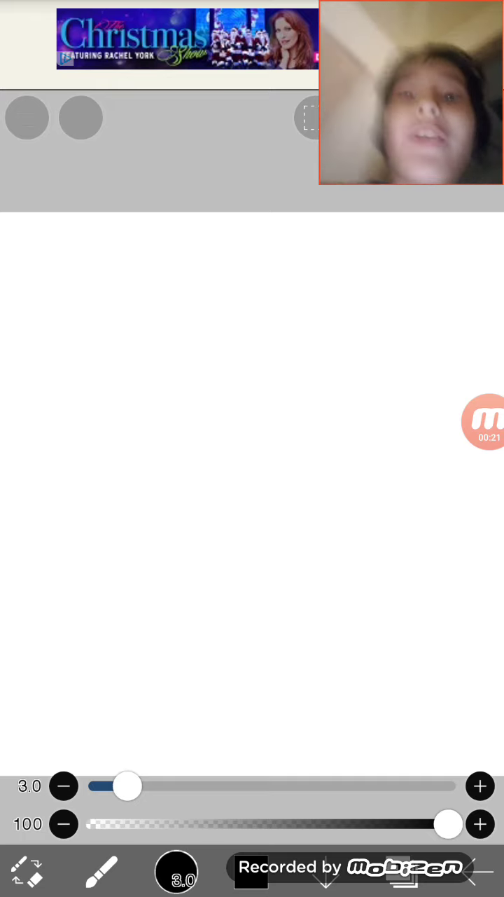
- Switch to the Brush tool and bring up the brush list, dismissing the parameters tip
{"action": "left_click", "coordinate": [101, 872]}
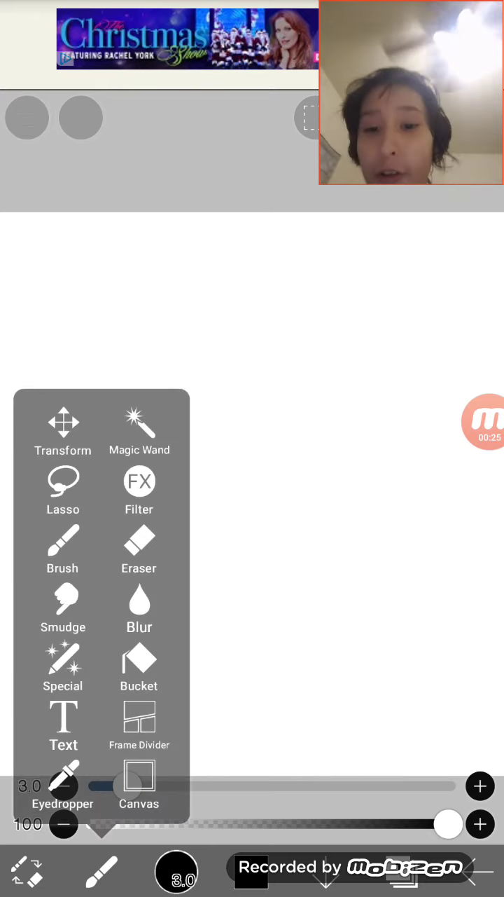
{"action": "left_click", "coordinate": [61, 546]}
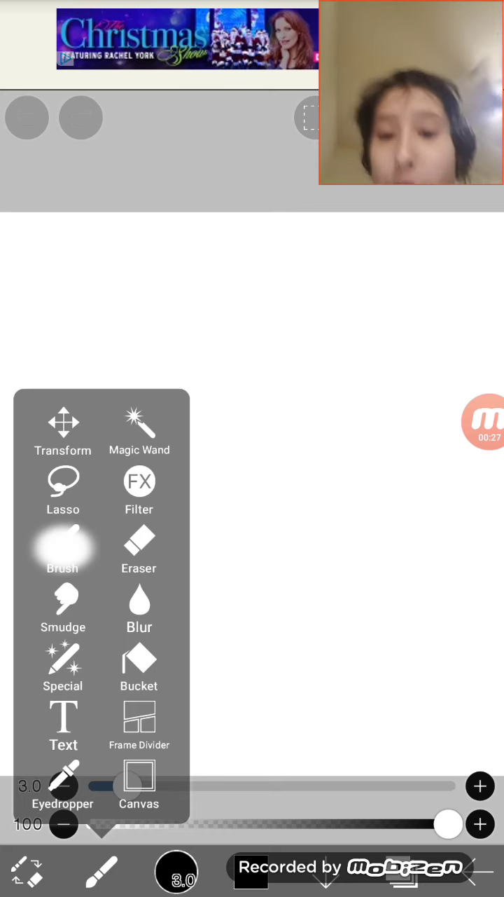
{"action": "left_click", "coordinate": [62, 549]}
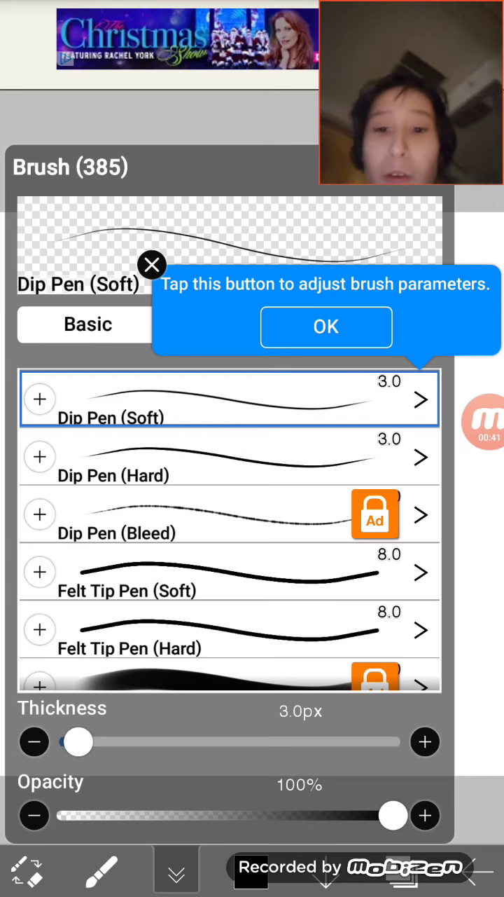
{"action": "left_click", "coordinate": [325, 328]}
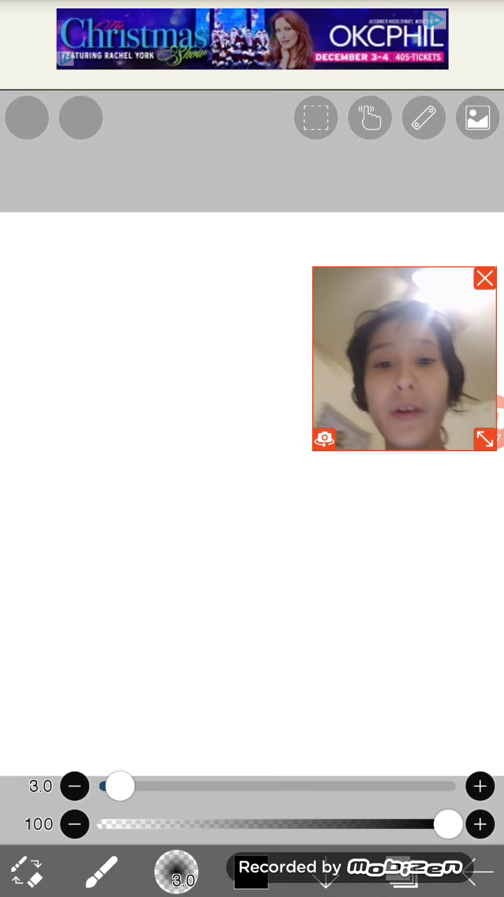
{"action": "left_click", "coordinate": [317, 117]}
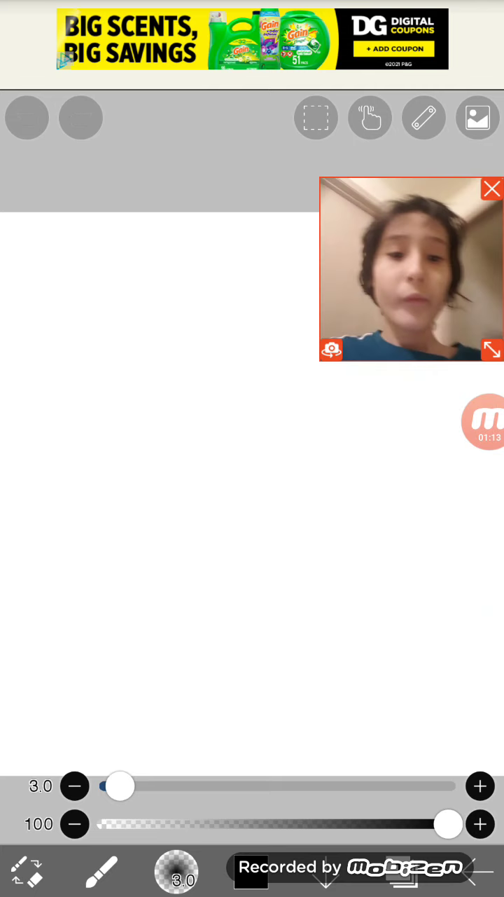
- Enable the Mirror symmetry ruler from the ruler menu
{"action": "left_click", "coordinate": [424, 118]}
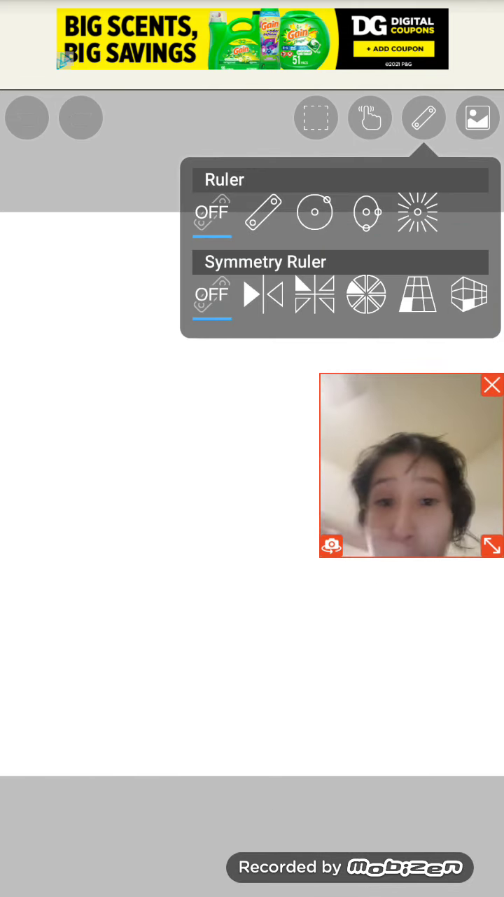
{"action": "left_click", "coordinate": [263, 294]}
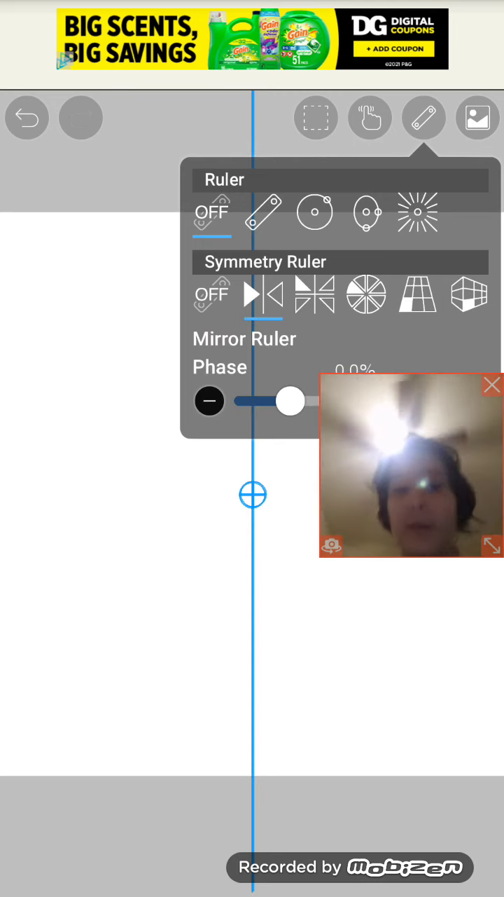
{"action": "left_click", "coordinate": [423, 118]}
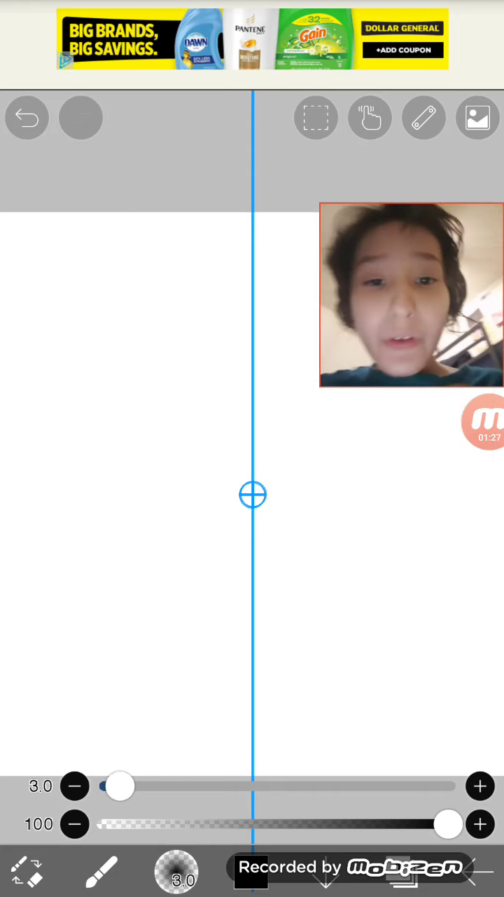
- Replace the mirror ruler with the Kaleidoscope symmetry ruler after trying Rotation
{"action": "left_click", "coordinate": [424, 118]}
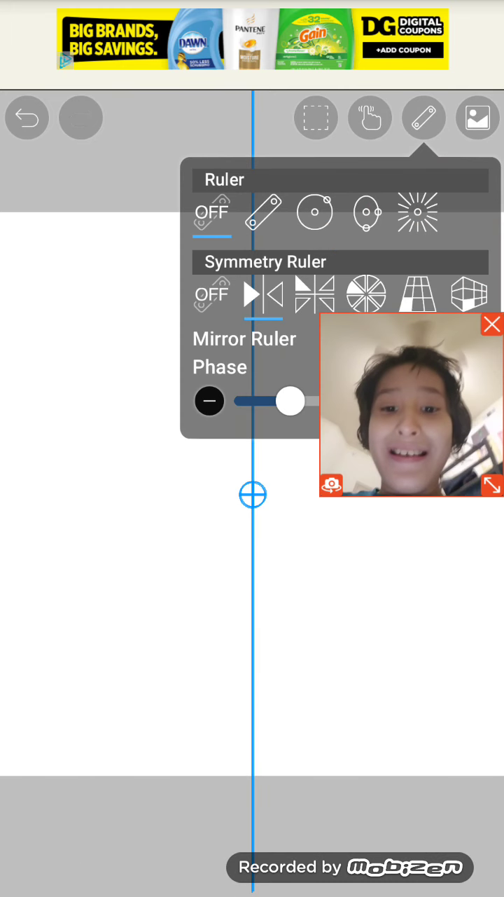
{"action": "left_click", "coordinate": [366, 294]}
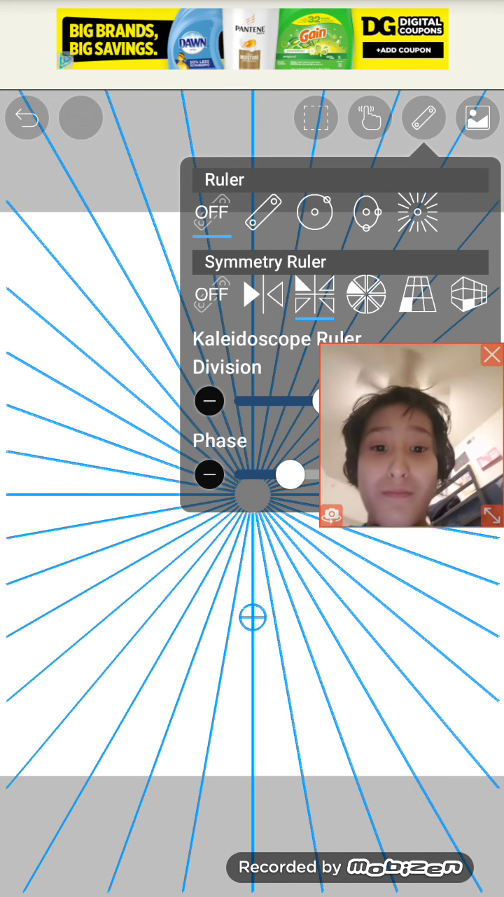
{"action": "left_click", "coordinate": [368, 295]}
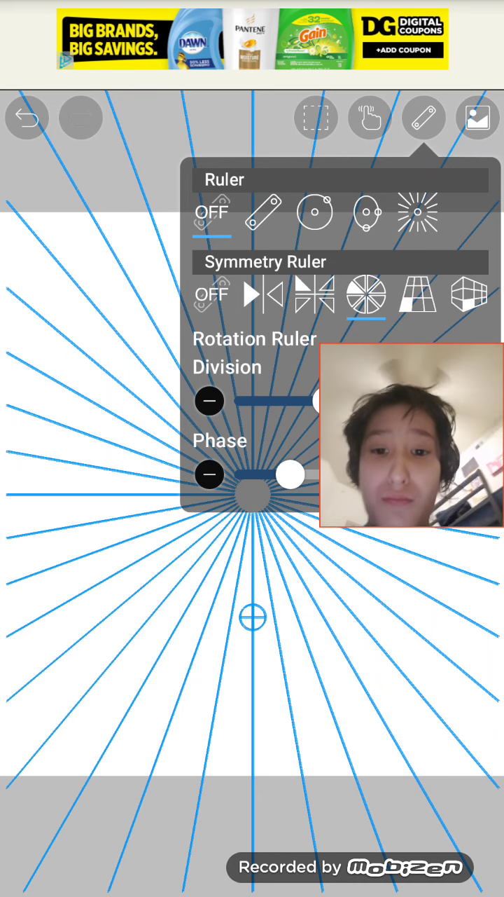
{"action": "left_click", "coordinate": [316, 295]}
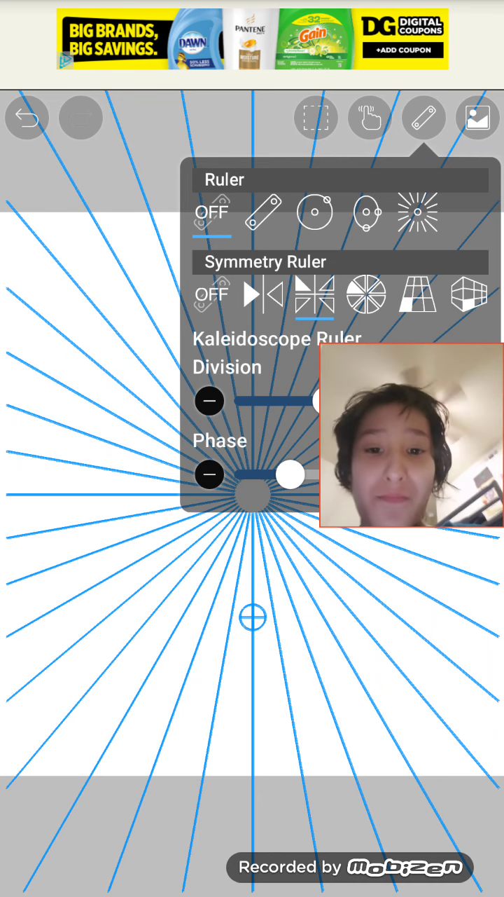
{"action": "left_click", "coordinate": [424, 118]}
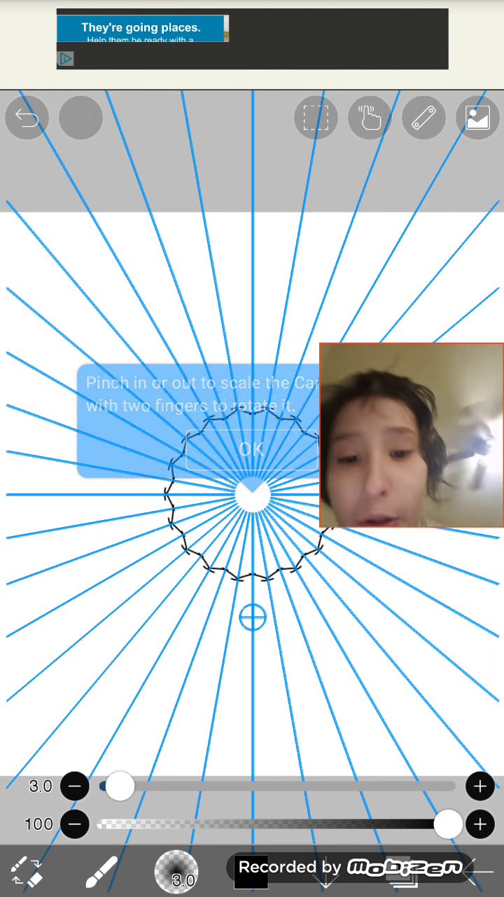
- Undo the jagged first circle, redraw a smoother spiky circle, and return to the ruler menu
{"action": "left_click", "coordinate": [249, 448]}
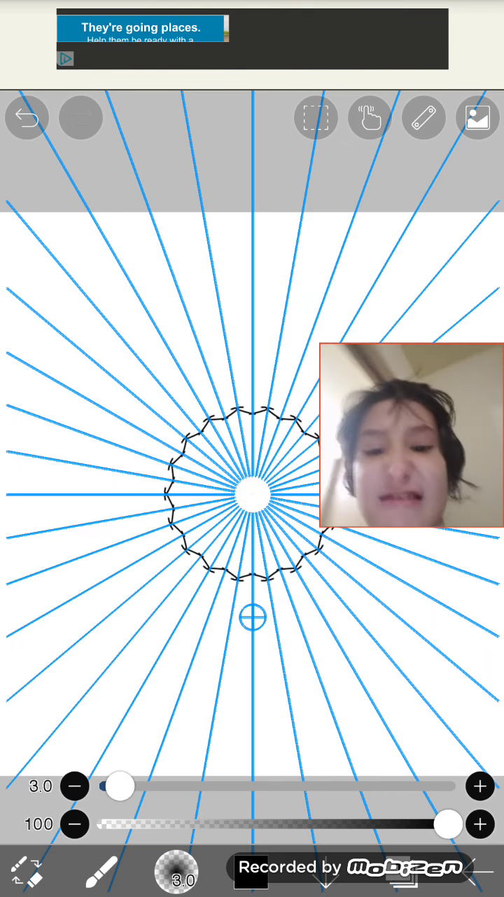
{"action": "left_click", "coordinate": [26, 118]}
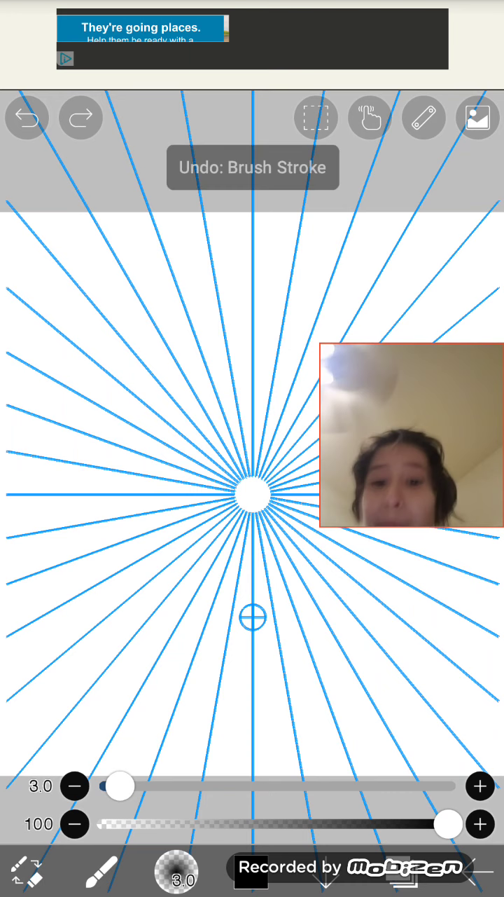
{"action": "left_click", "coordinate": [179, 880]}
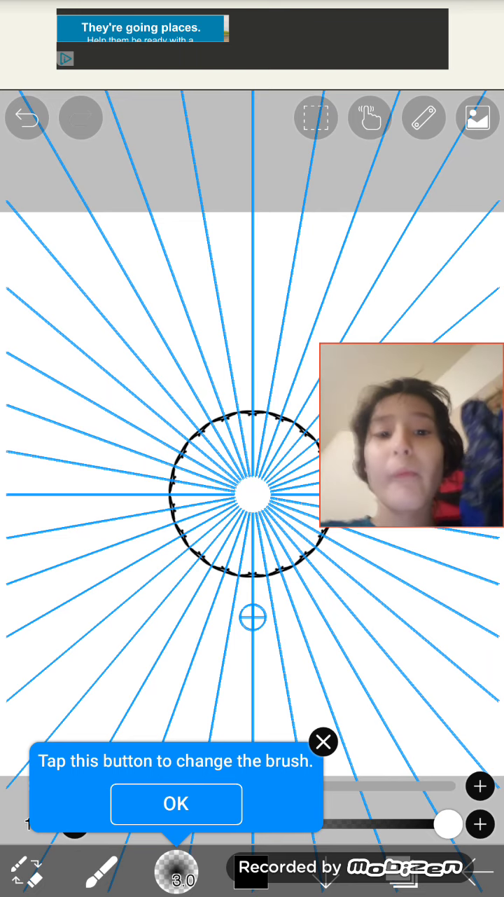
{"action": "left_click", "coordinate": [423, 117]}
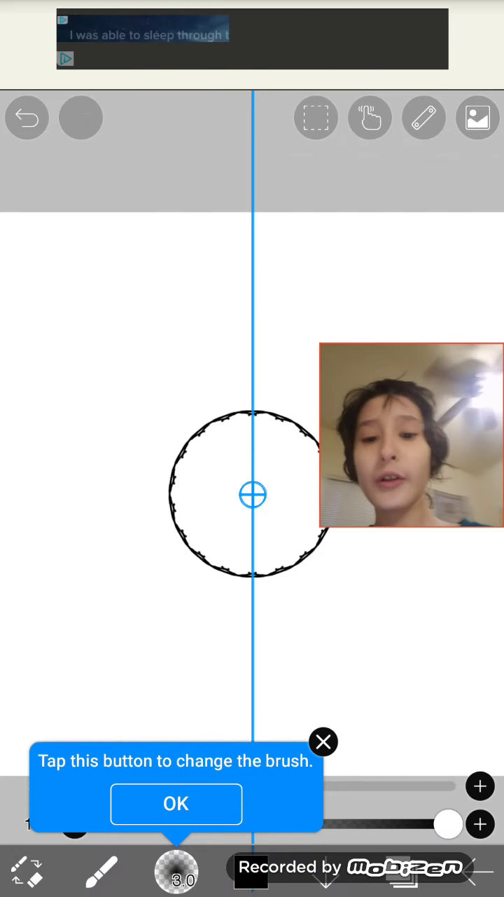
- Switch the symmetry guide to the Perspective Array ruler
{"action": "left_click", "coordinate": [423, 118]}
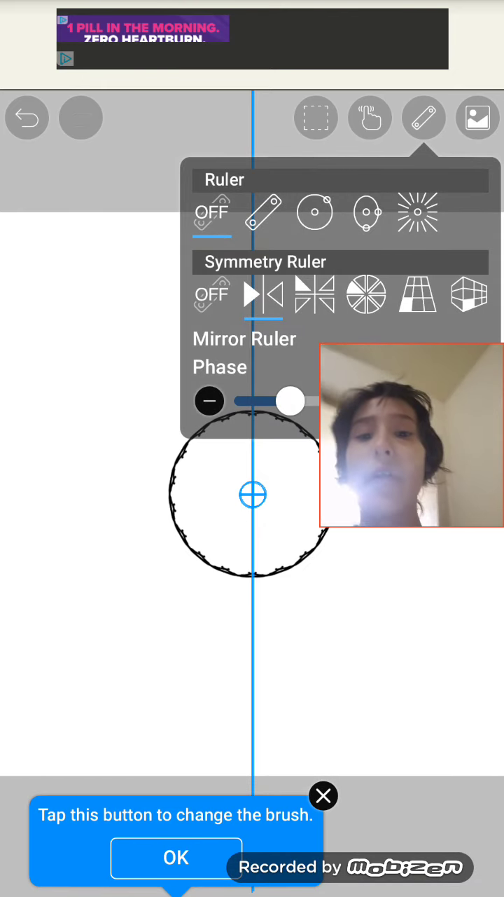
{"action": "left_click", "coordinate": [479, 118]}
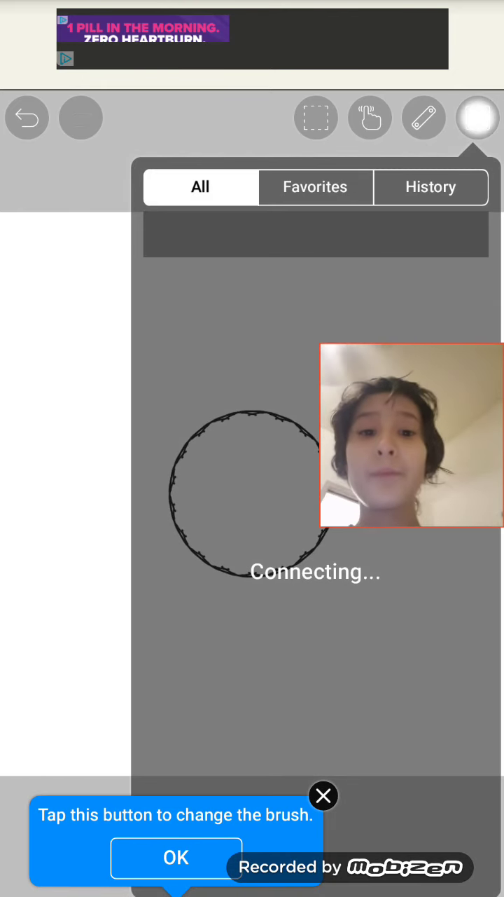
{"action": "left_click", "coordinate": [430, 118]}
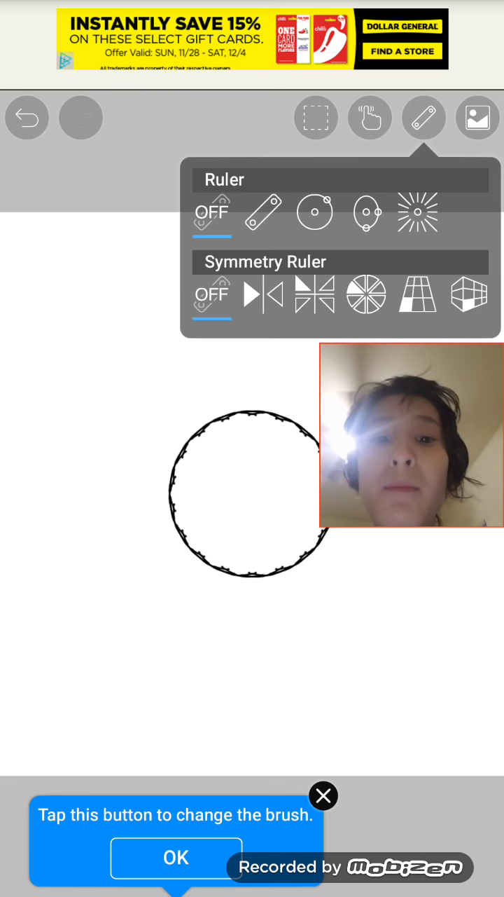
{"action": "left_click", "coordinate": [468, 294]}
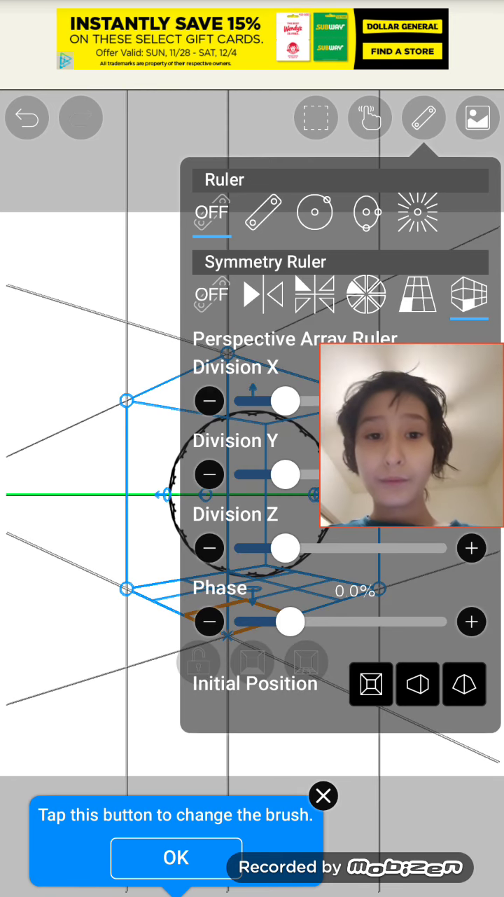
{"action": "left_click", "coordinate": [423, 118]}
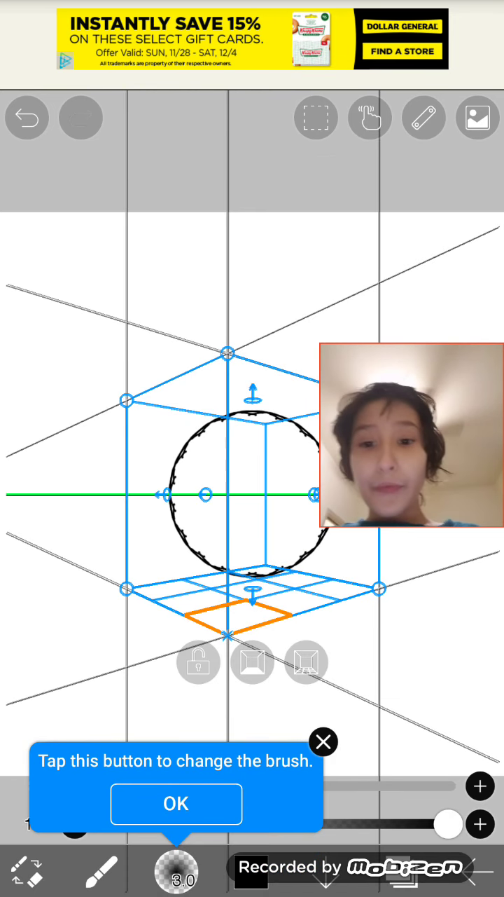
- Undo the circle stroke so the canvas is blank under the perspective array guide
{"action": "left_click", "coordinate": [26, 118]}
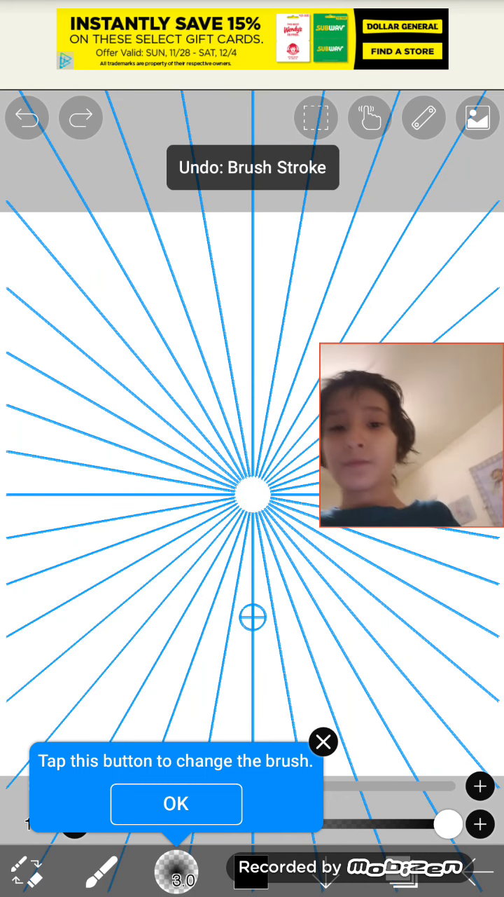
{"action": "left_click", "coordinate": [423, 118]}
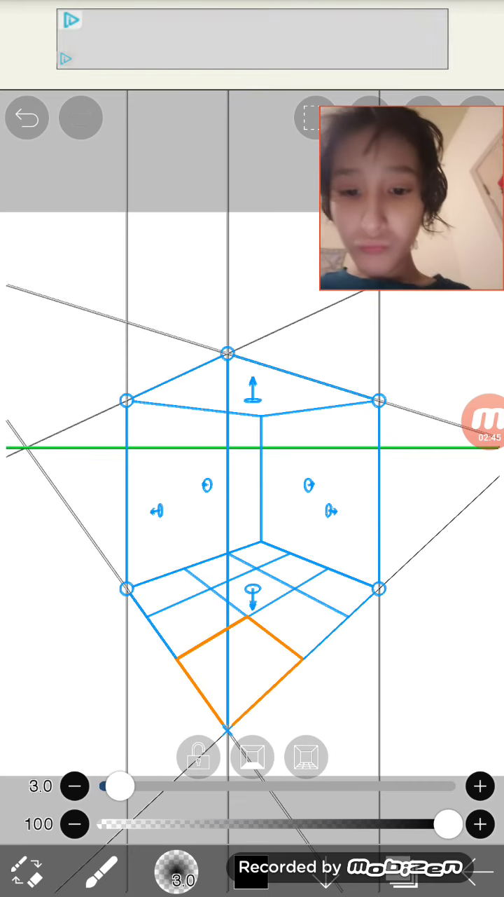
{"action": "left_click", "coordinate": [423, 117]}
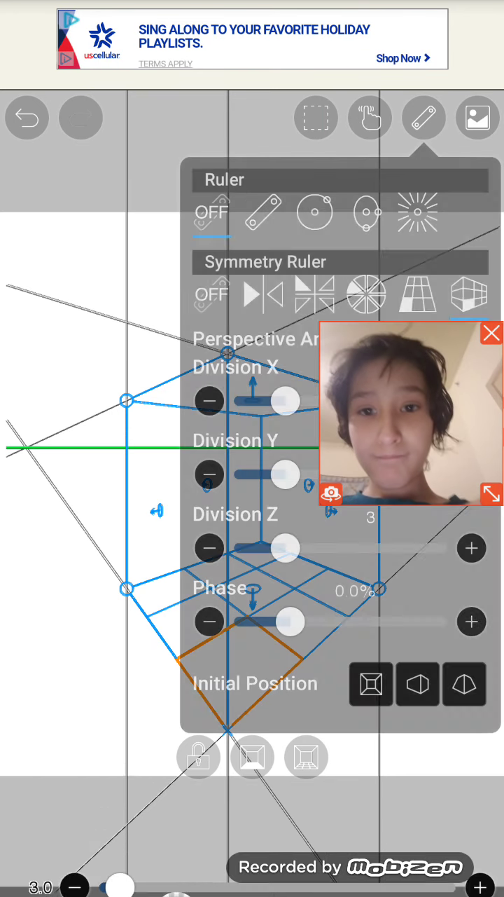
- With the Rotation ruler, draw a ring of cross marks for the head, then a spiky hair line on top
{"action": "left_click", "coordinate": [367, 294]}
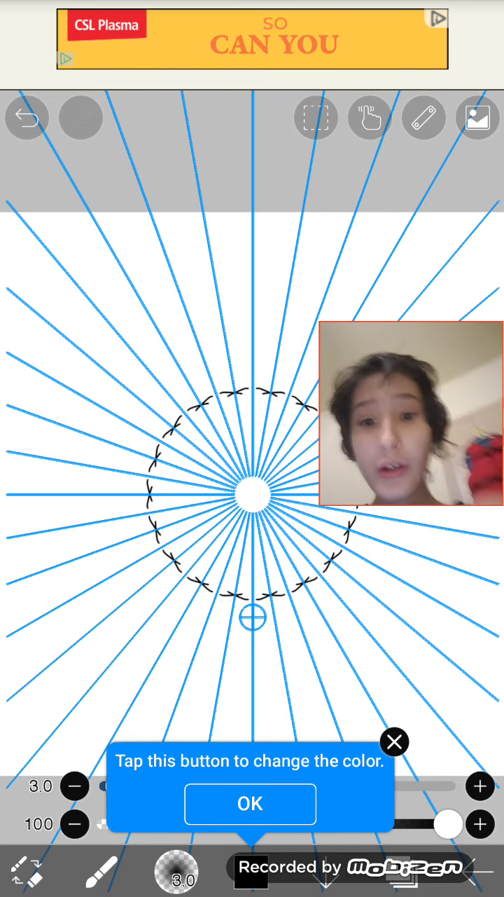
{"action": "left_click", "coordinate": [423, 118]}
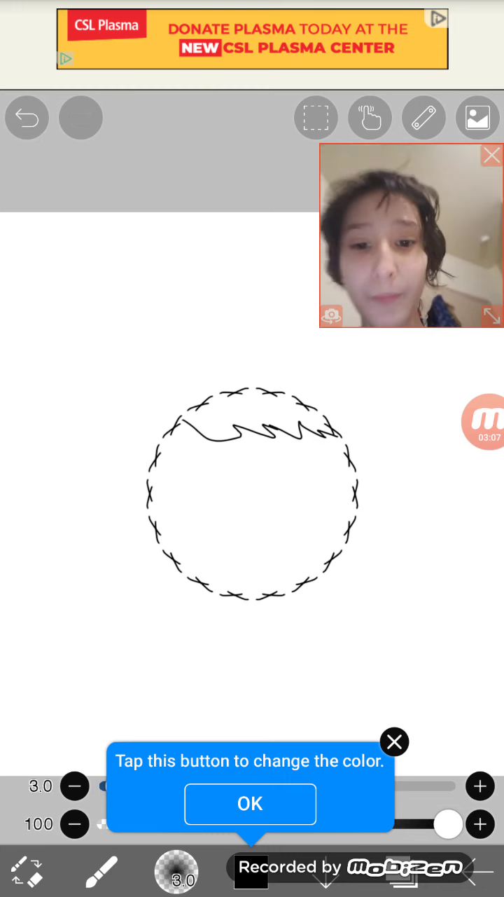
- With mirror symmetry on, draw the hair fringe and a first pair of eyes, then undo the eyes
{"action": "left_click", "coordinate": [424, 118]}
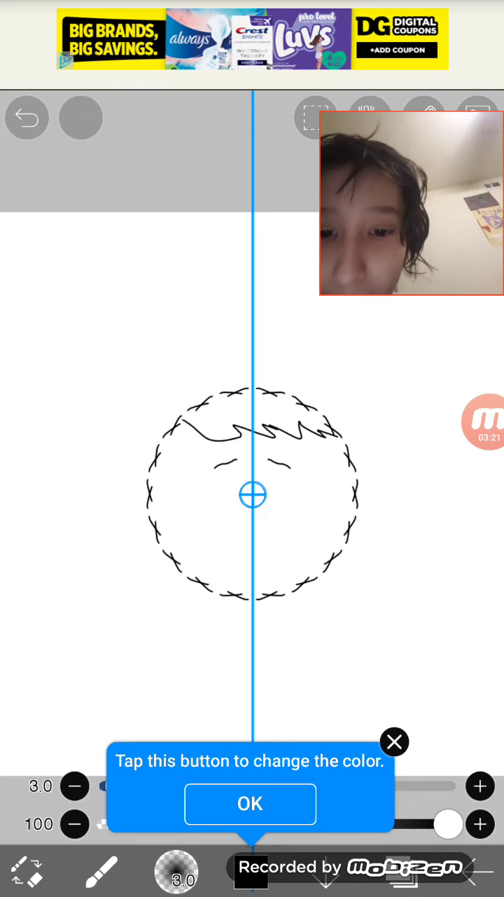
{"action": "left_click_drag", "start_coordinate": [224, 477], "coordinate": [280, 477]}
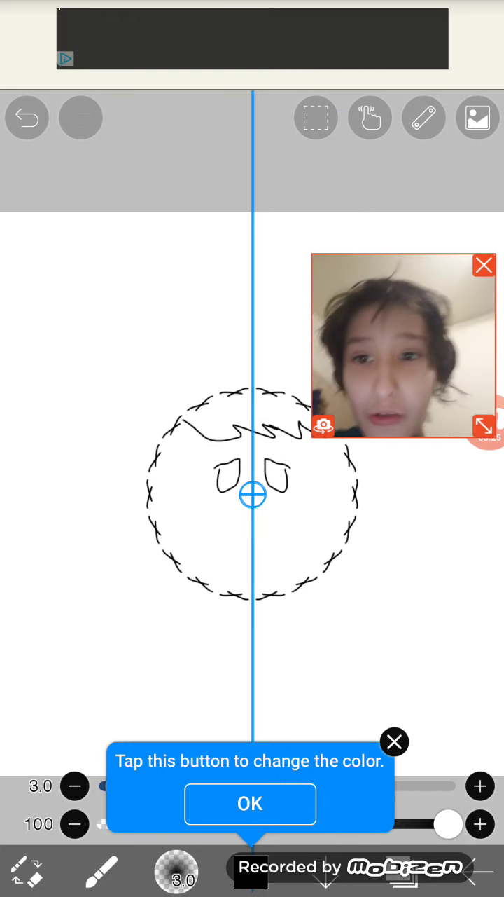
{"action": "left_click", "coordinate": [27, 118]}
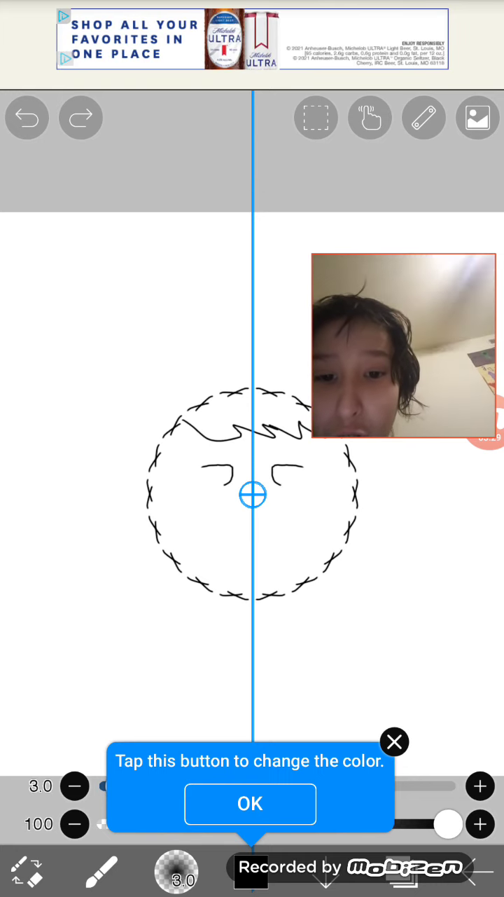
{"action": "left_click", "coordinate": [26, 118]}
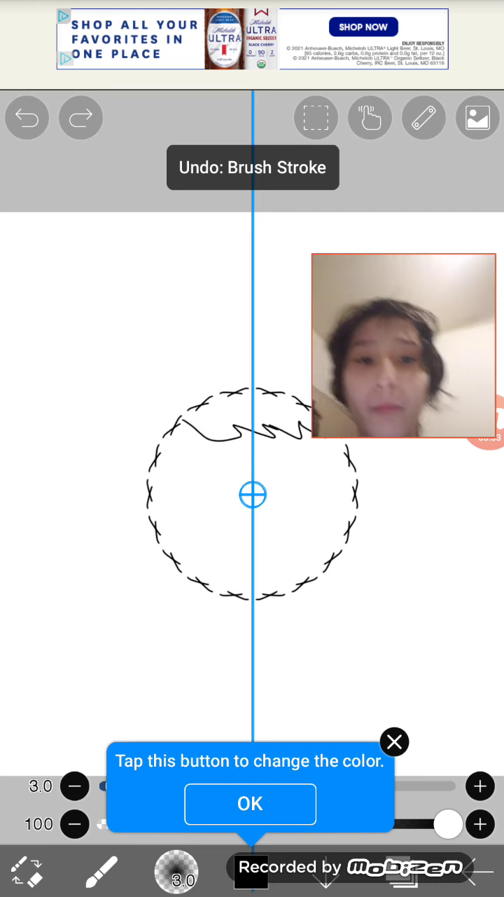
- Draw the small mirrored mouth strokes and undo the further unwanted eye attempts
{"action": "left_click", "coordinate": [424, 117]}
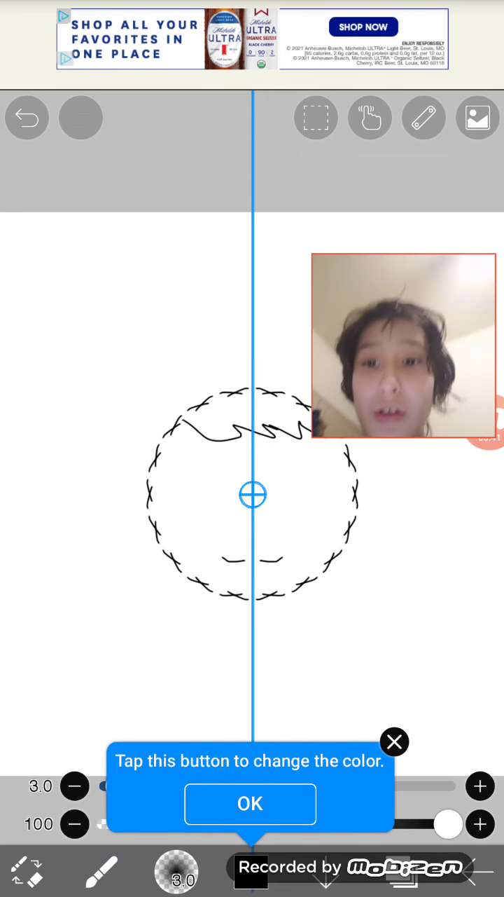
{"action": "left_click", "coordinate": [27, 118]}
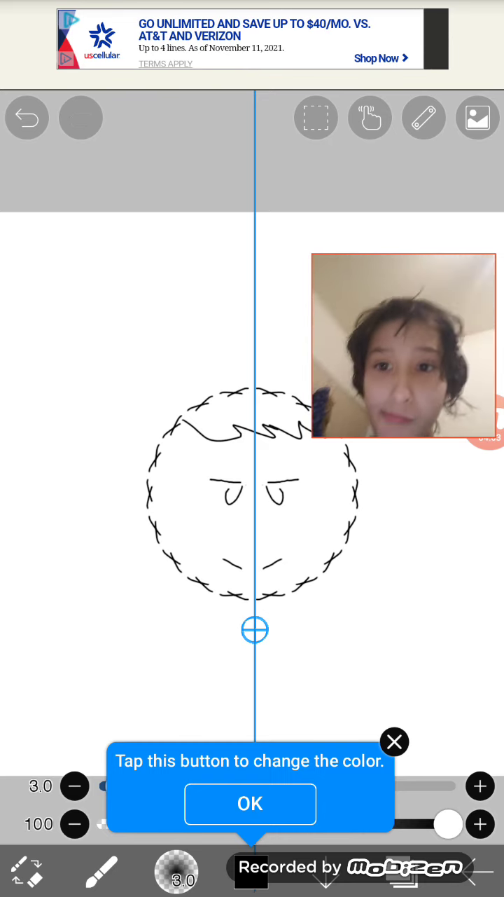
{"action": "left_click", "coordinate": [27, 118]}
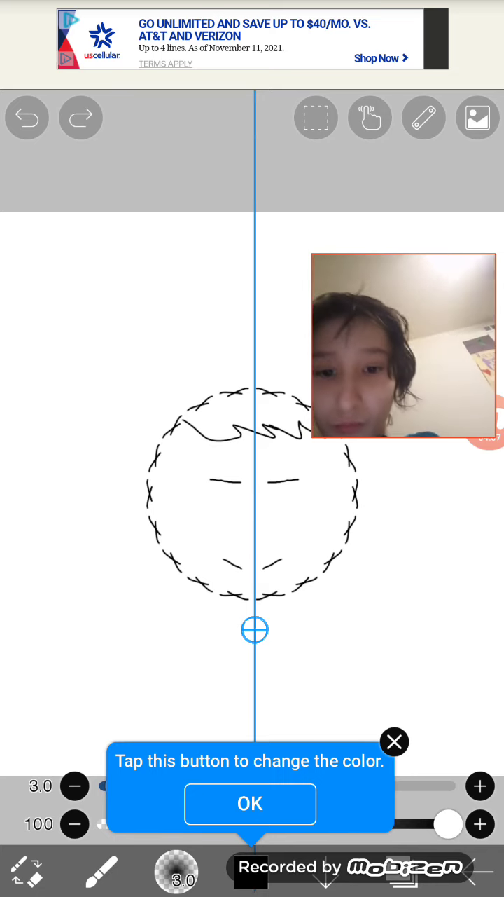
{"action": "left_click", "coordinate": [26, 118]}
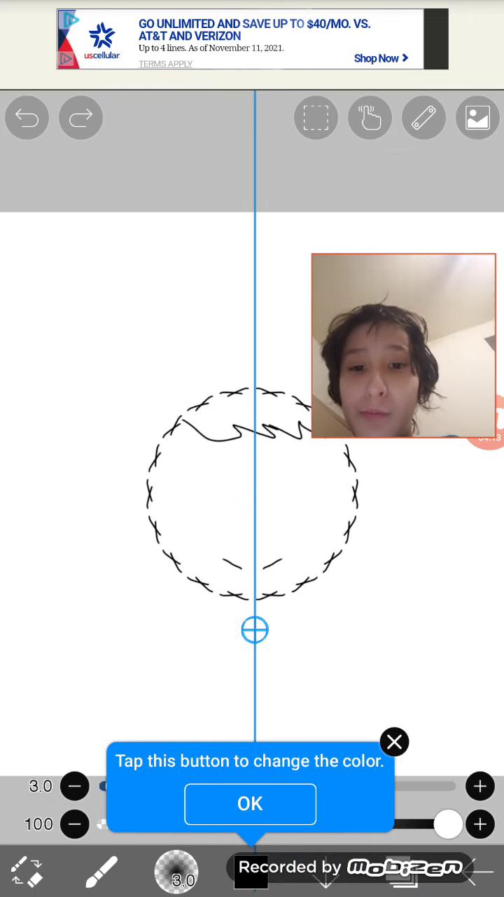
- Remove the lone eye stroke and draw mirrored arched eyebrows with mirror symmetry back on
{"action": "left_click", "coordinate": [423, 118]}
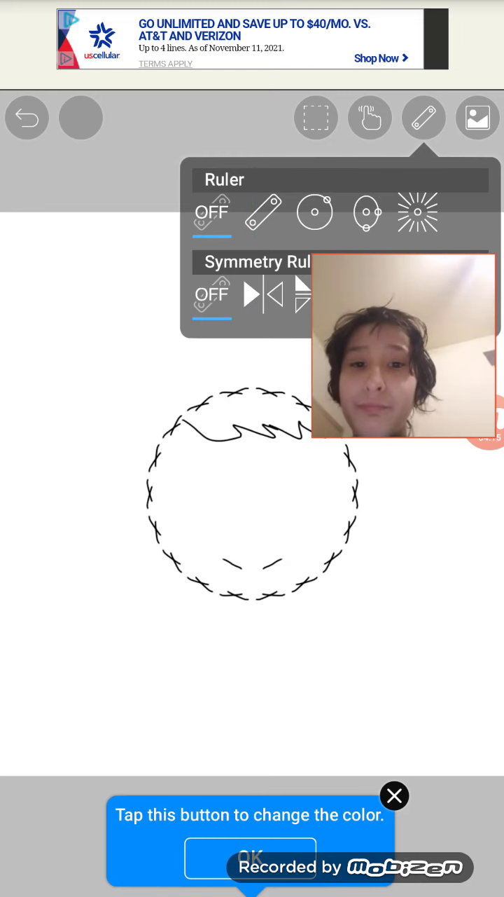
{"action": "left_click", "coordinate": [423, 118]}
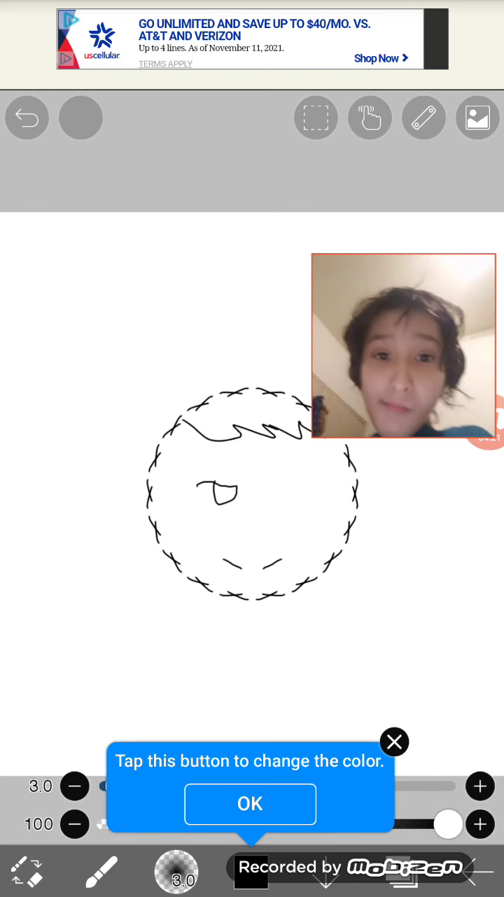
{"action": "left_click", "coordinate": [423, 118]}
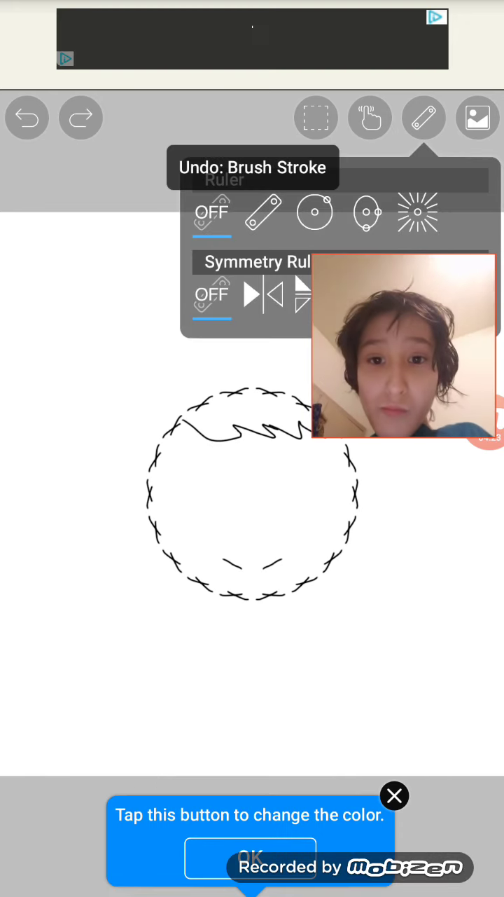
{"action": "left_click", "coordinate": [250, 294]}
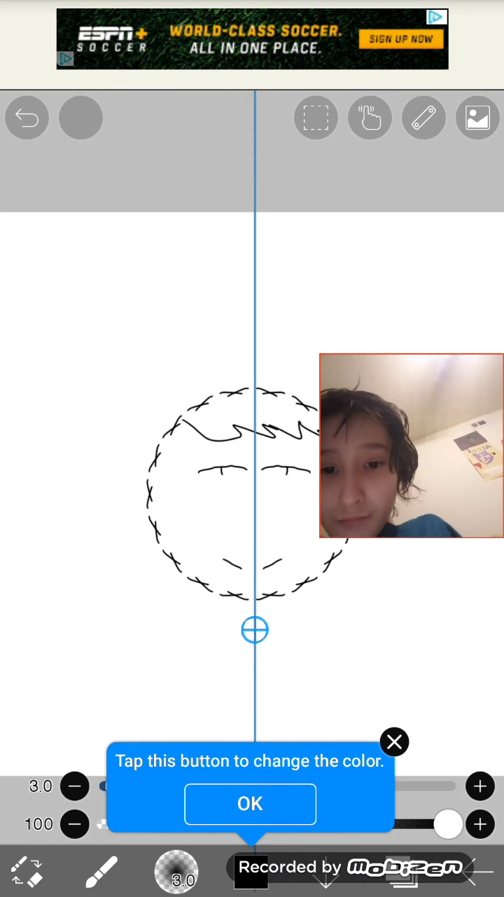
- Undo the eyebrows and sketch the first eye outlines, retrying strokes with undo and redo
{"action": "left_click", "coordinate": [25, 118]}
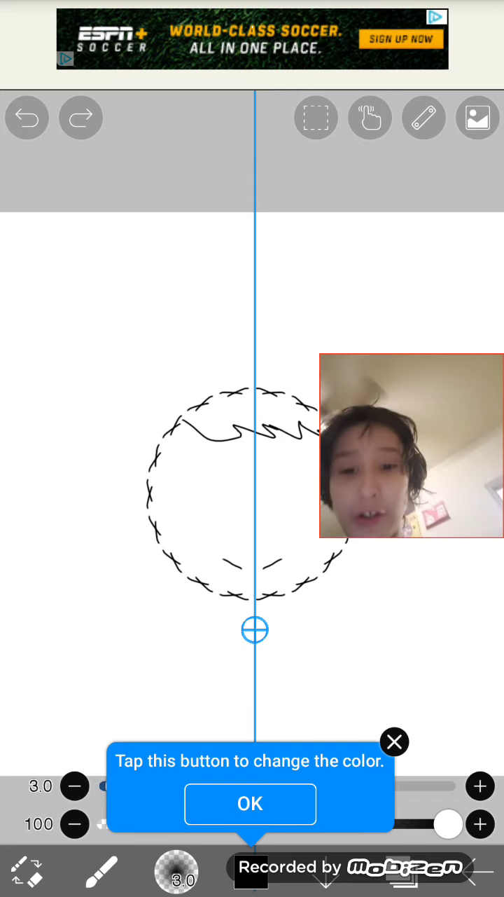
{"action": "left_click", "coordinate": [80, 118]}
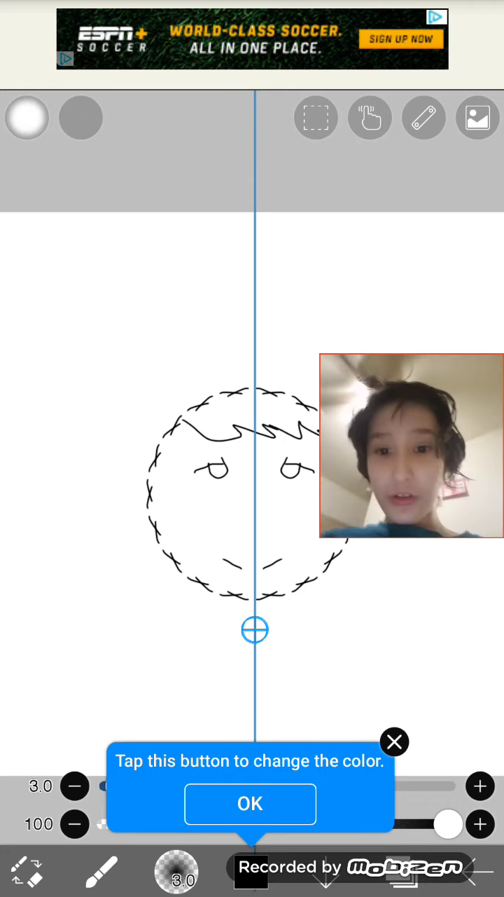
{"action": "left_click", "coordinate": [27, 118]}
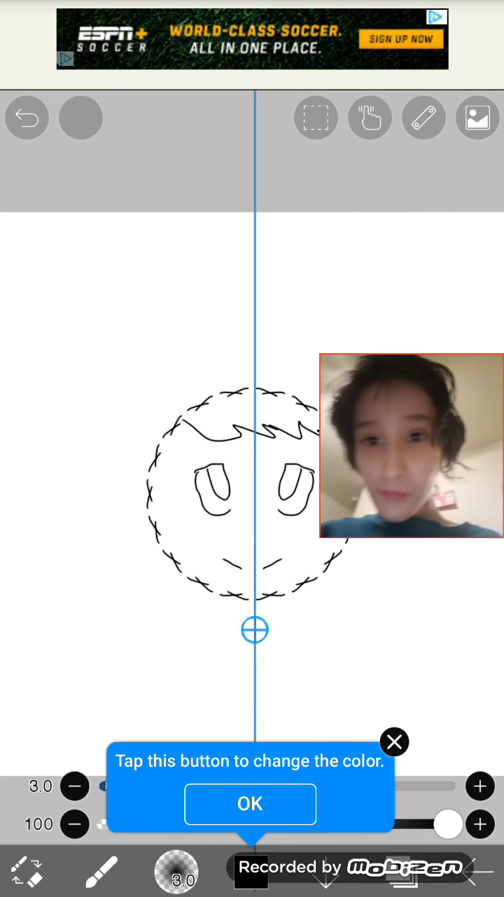
{"action": "left_click", "coordinate": [25, 118]}
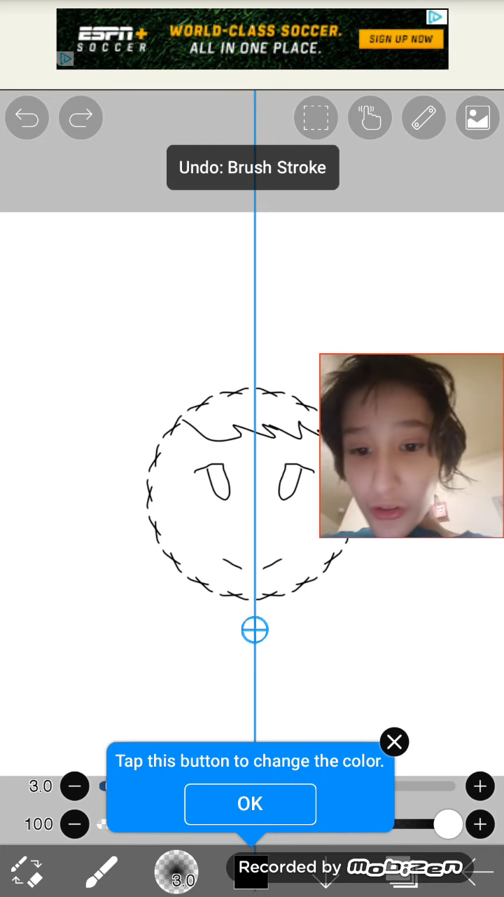
{"action": "left_click", "coordinate": [80, 118]}
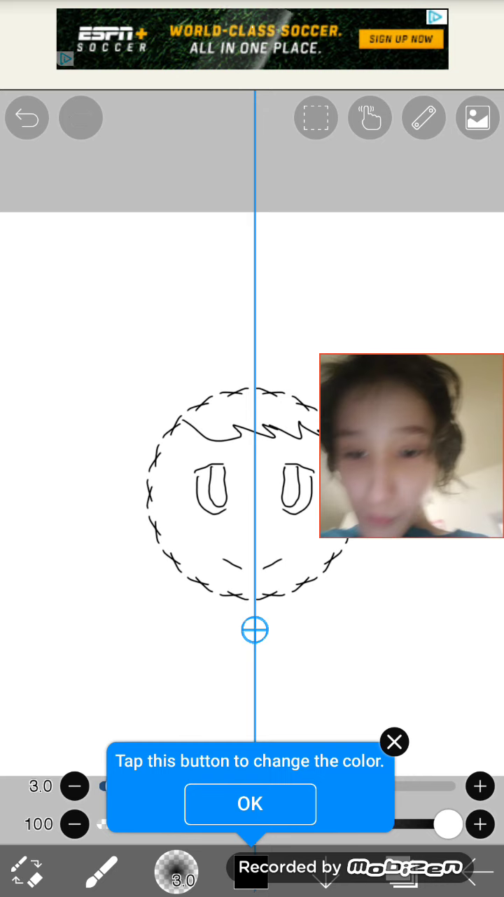
- Undo the failed outlines and redraw the eyes as tall mirrored teardrop shapes
{"action": "left_click", "coordinate": [26, 117]}
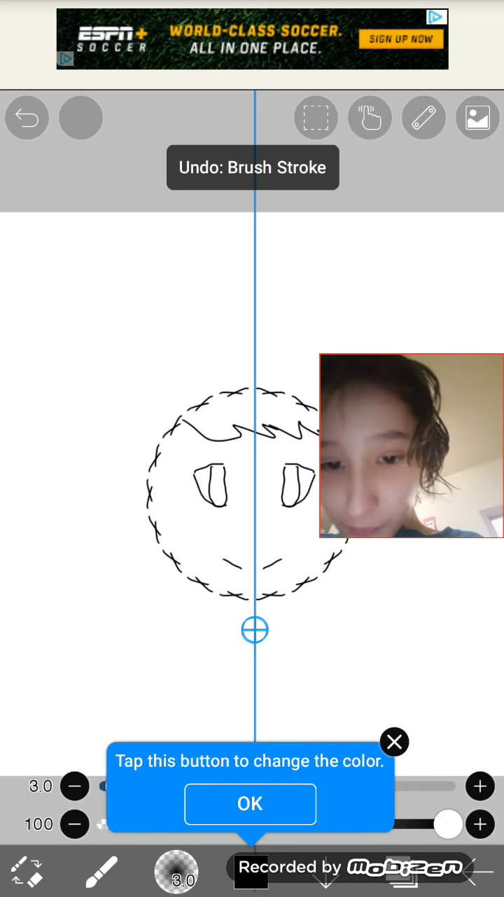
{"action": "left_click", "coordinate": [27, 118]}
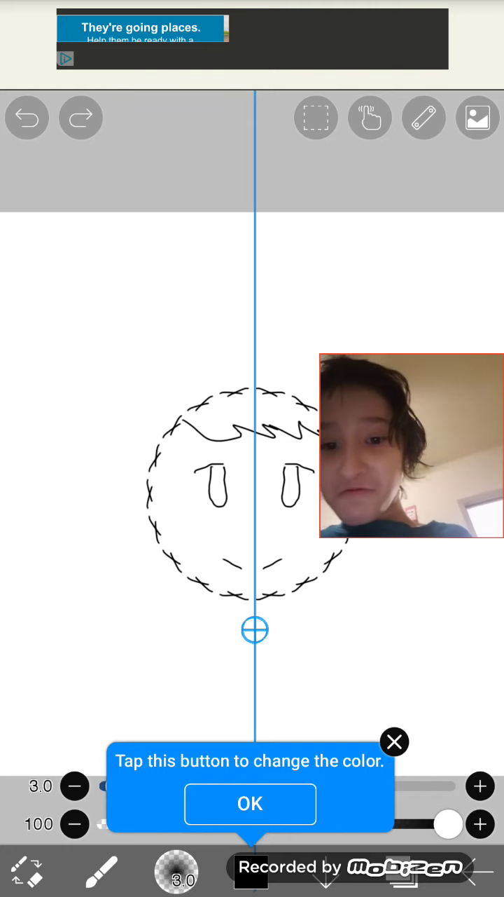
{"action": "left_click", "coordinate": [26, 118]}
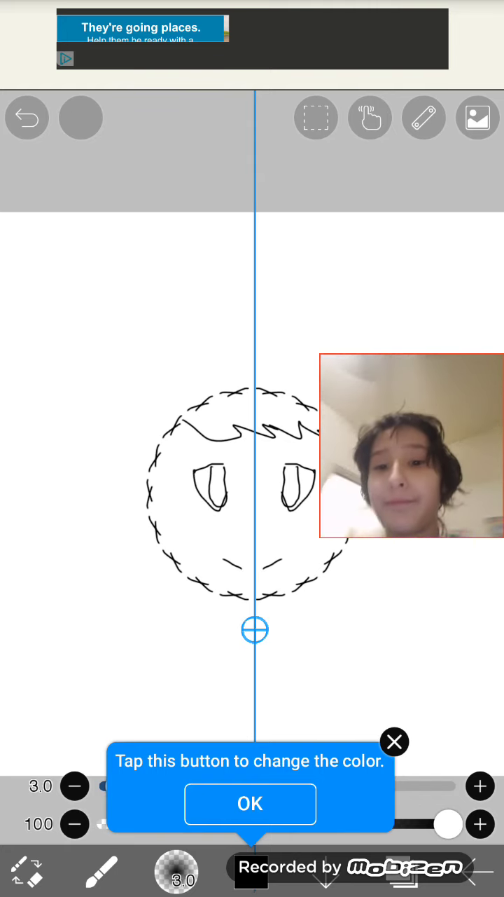
{"action": "left_click", "coordinate": [27, 117]}
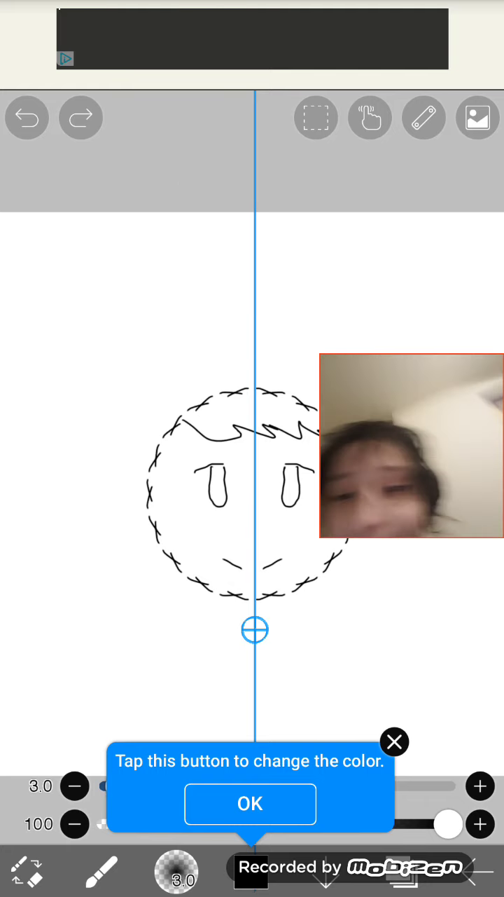
{"action": "left_click", "coordinate": [426, 118]}
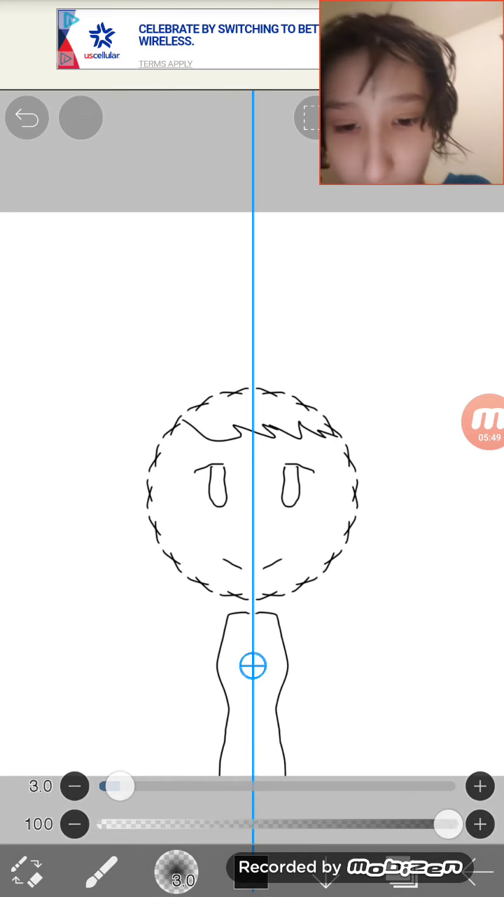
- Draw the neck, stitched collar and hoodie torso with sleeves, undoing the bad collar strokes
{"action": "left_click", "coordinate": [27, 118]}
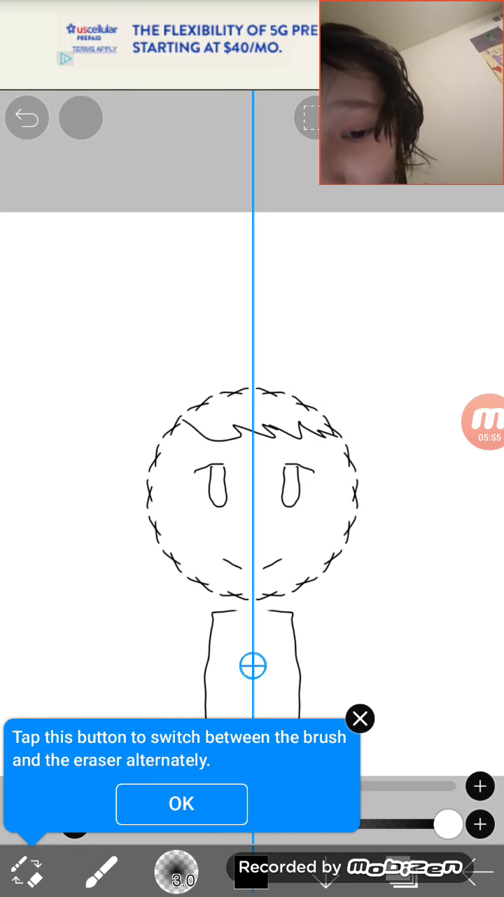
{"action": "left_click", "coordinate": [26, 118]}
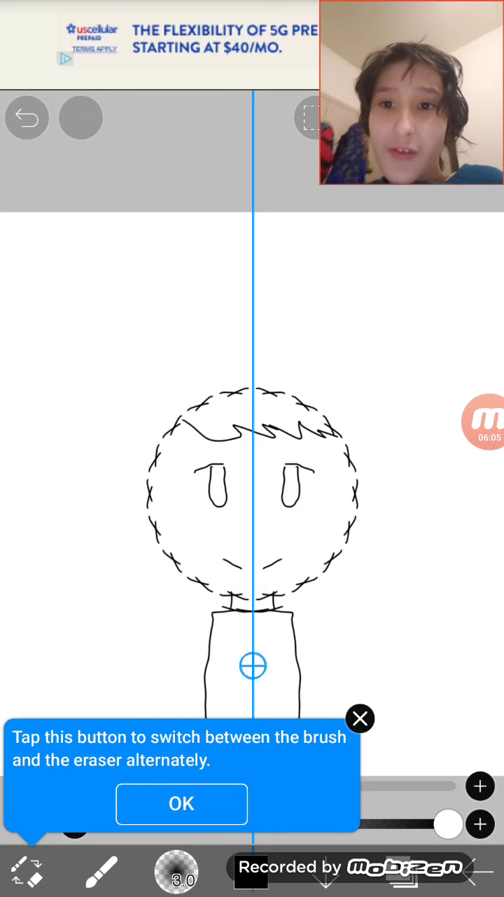
{"action": "left_click", "coordinate": [27, 118]}
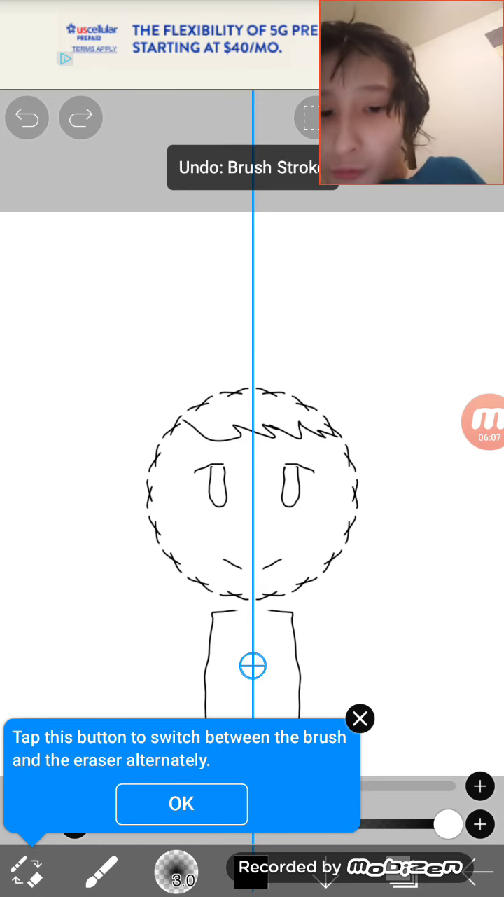
{"action": "left_click", "coordinate": [26, 118]}
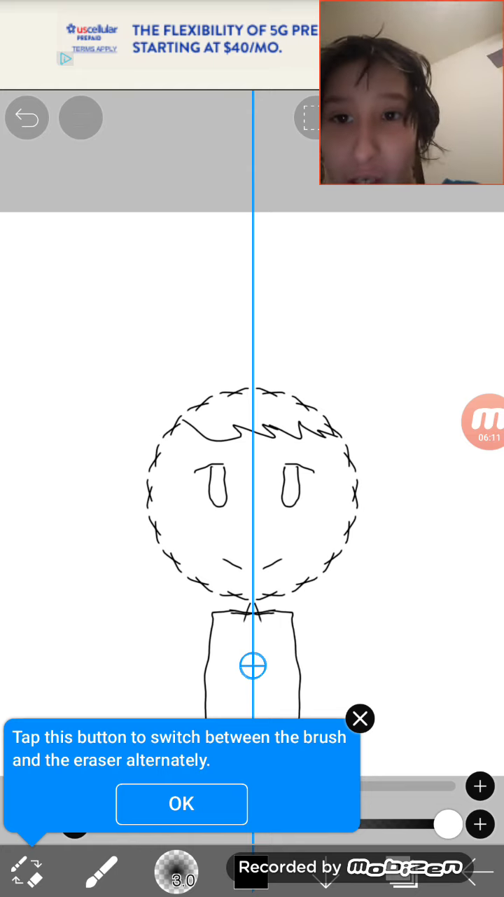
{"action": "left_click", "coordinate": [27, 117]}
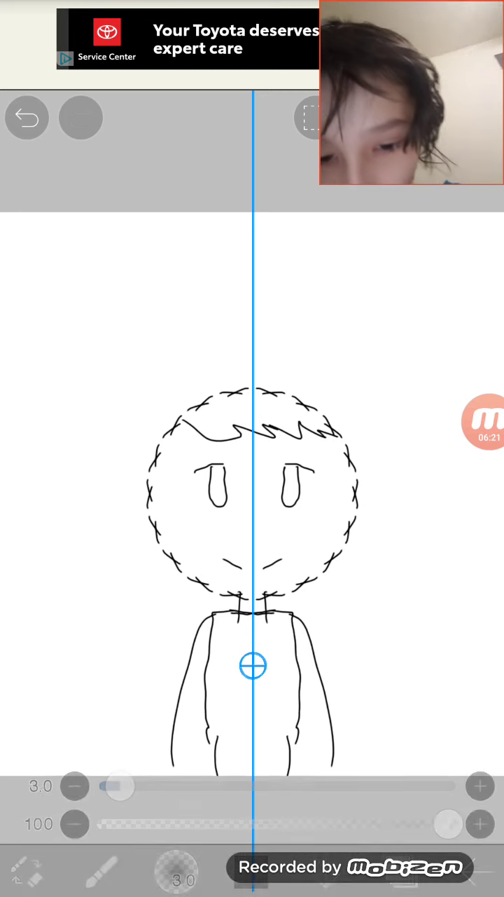
- Draw slanted sad eyebrows and a triangular nose, undoing stray strokes along the way
{"action": "left_click", "coordinate": [26, 117]}
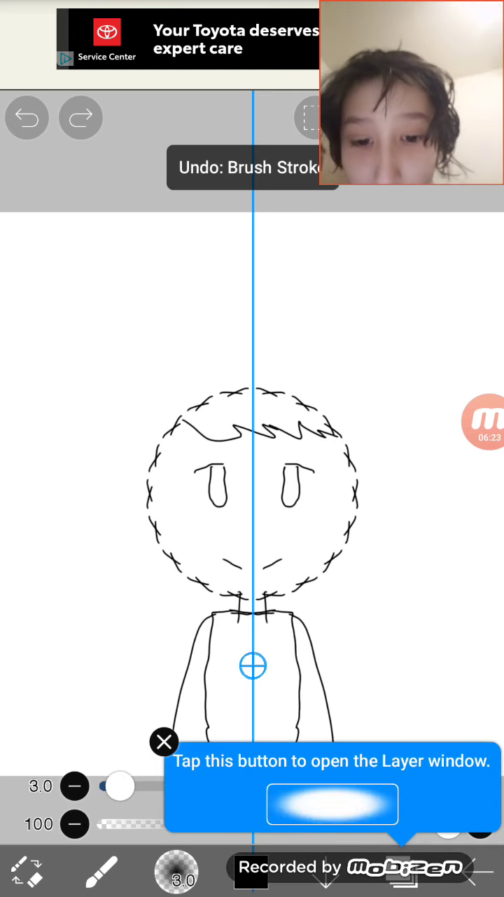
{"action": "left_click", "coordinate": [164, 741]}
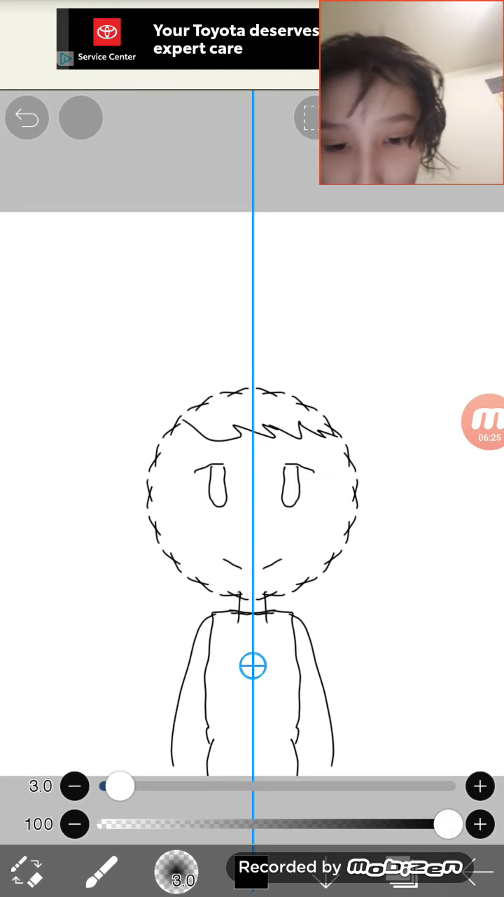
{"action": "left_click", "coordinate": [27, 118]}
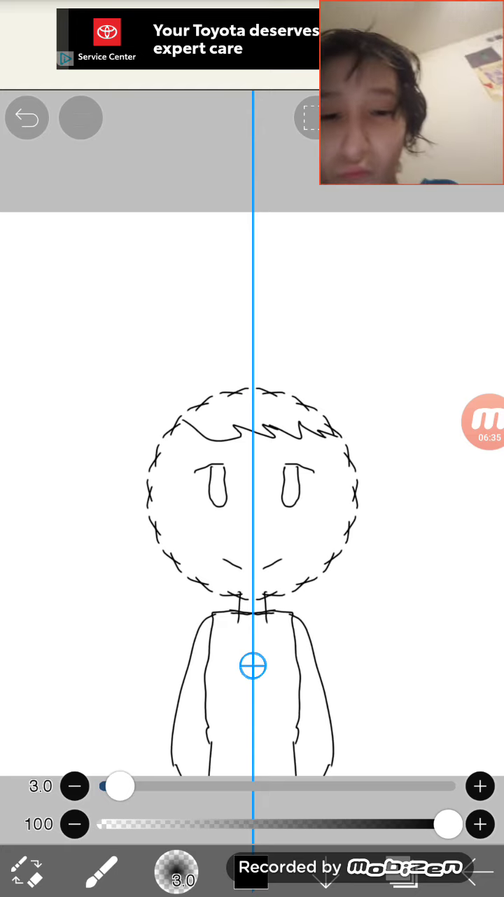
{"action": "left_click", "coordinate": [27, 118]}
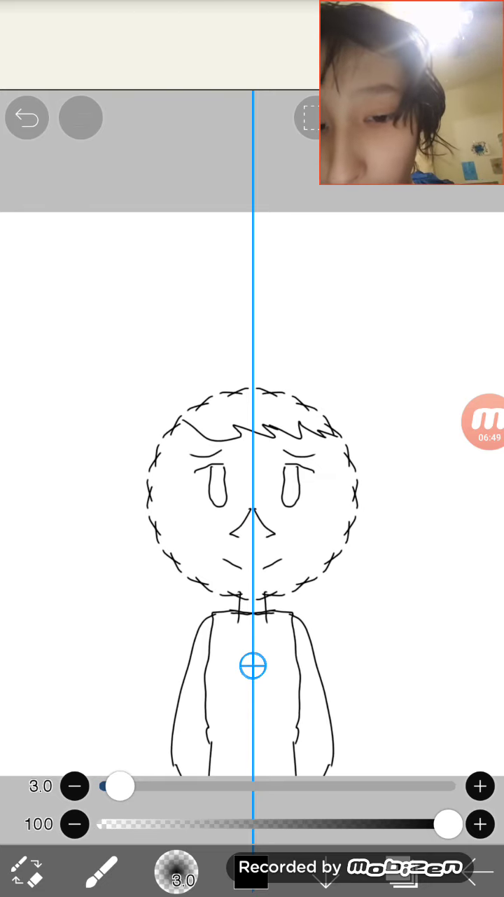
{"action": "left_click", "coordinate": [26, 117]}
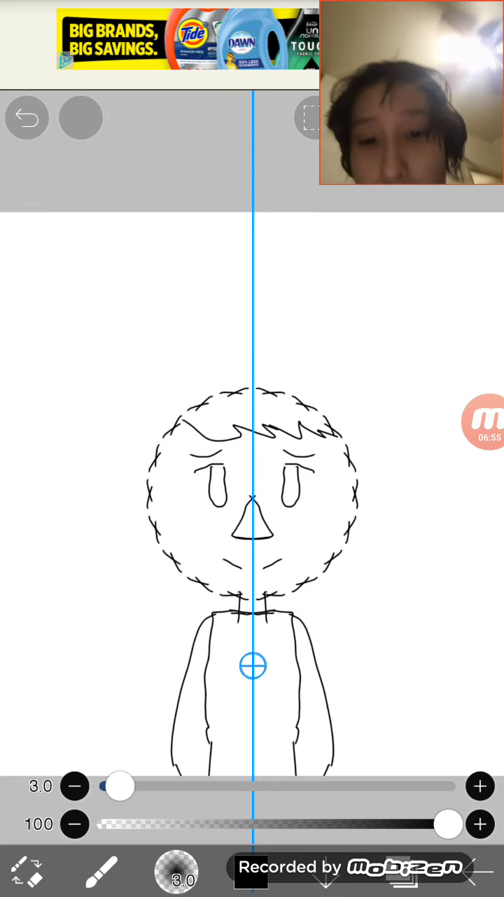
{"action": "left_click", "coordinate": [27, 118]}
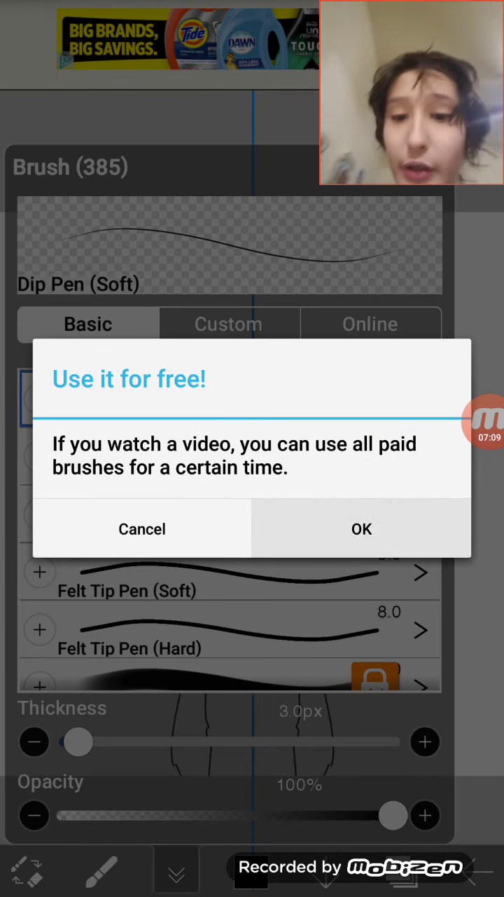
- Bring up the Brush window and dismiss the paid-brush popup
{"action": "left_click", "coordinate": [361, 530]}
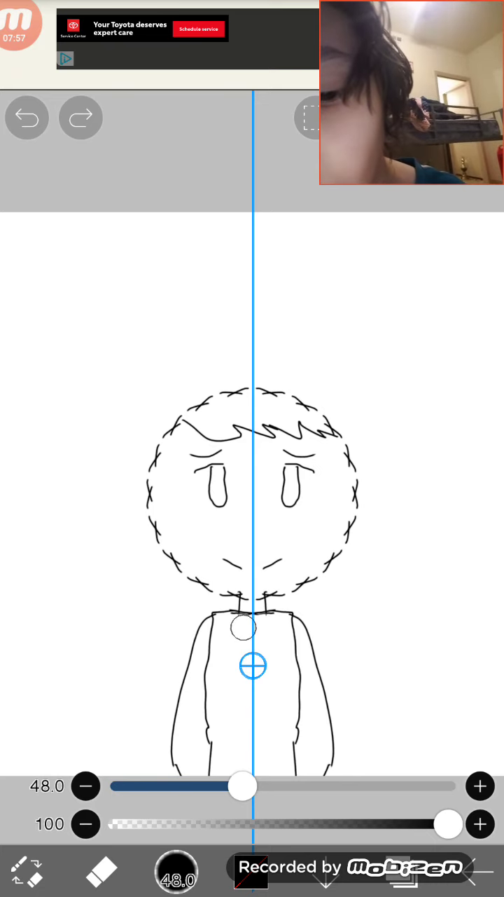
- Erase over the neck area with a 48 px eraser tip to tidy the neckline
{"action": "left_click", "coordinate": [78, 118]}
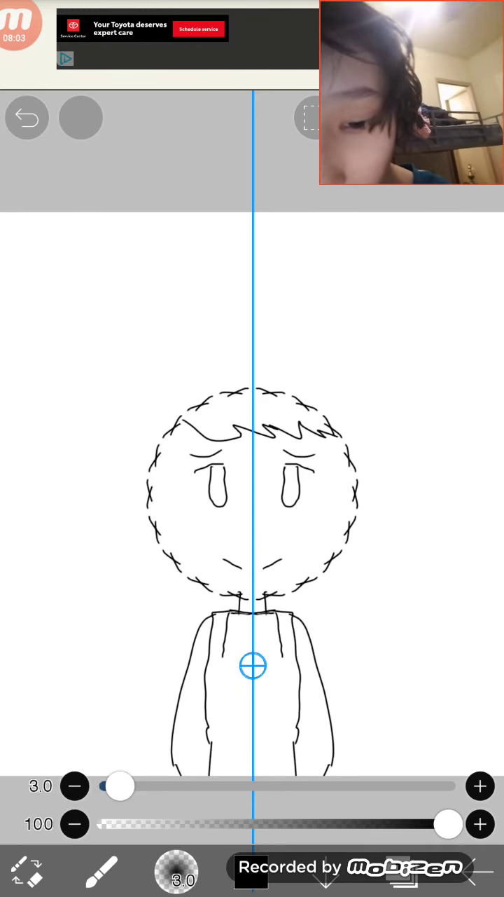
- Draw hood outlines beside the neck and bring up the Color window showing black
{"action": "left_click", "coordinate": [25, 117]}
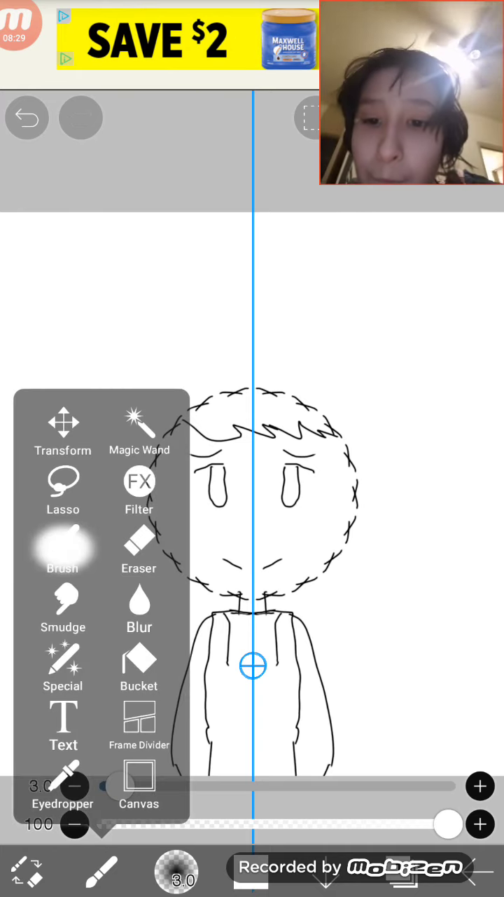
{"action": "left_click", "coordinate": [62, 552]}
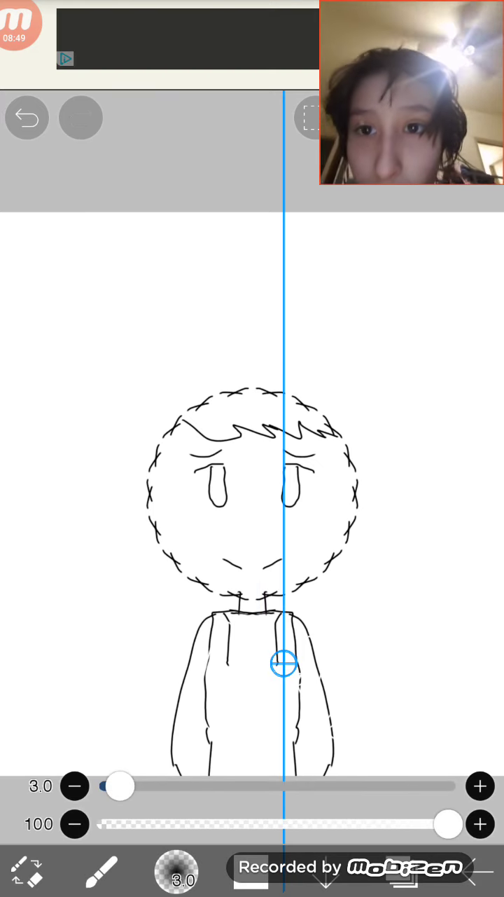
{"action": "left_click", "coordinate": [26, 117]}
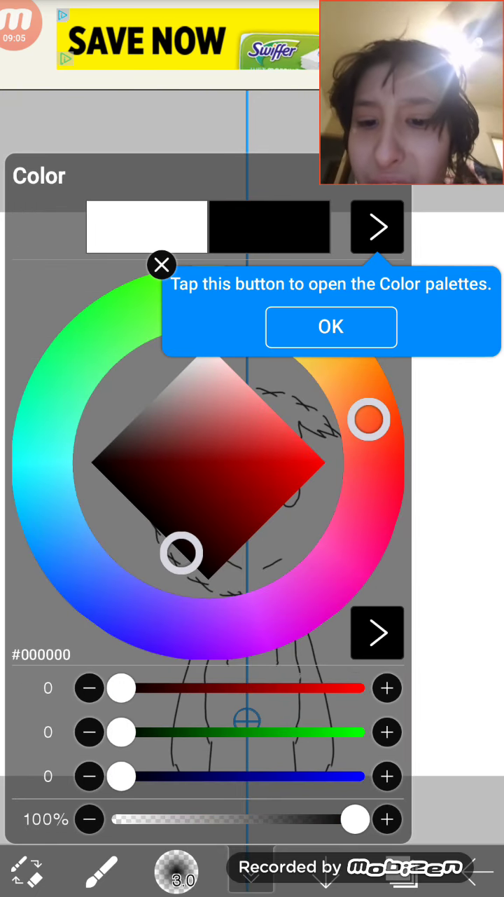
- Close the Color window and undo the last few stray strokes on the hood
{"action": "left_click", "coordinate": [331, 328]}
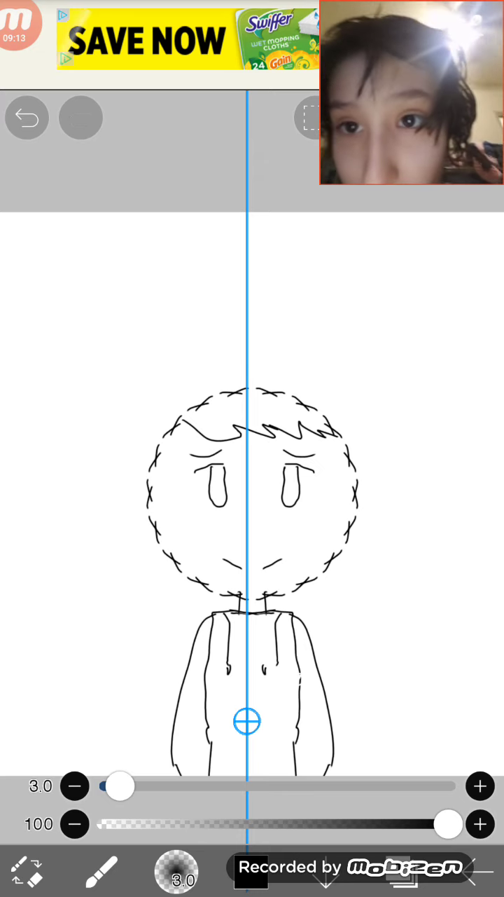
{"action": "left_click", "coordinate": [26, 118]}
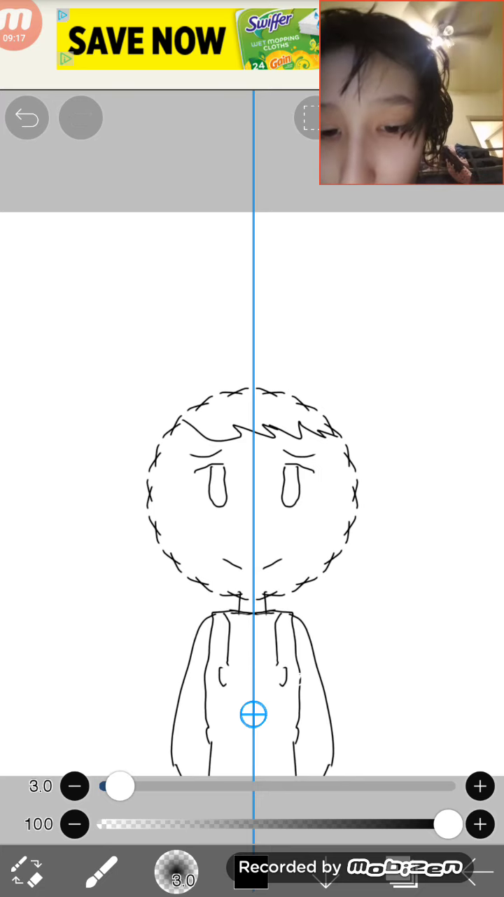
{"action": "left_click", "coordinate": [26, 118]}
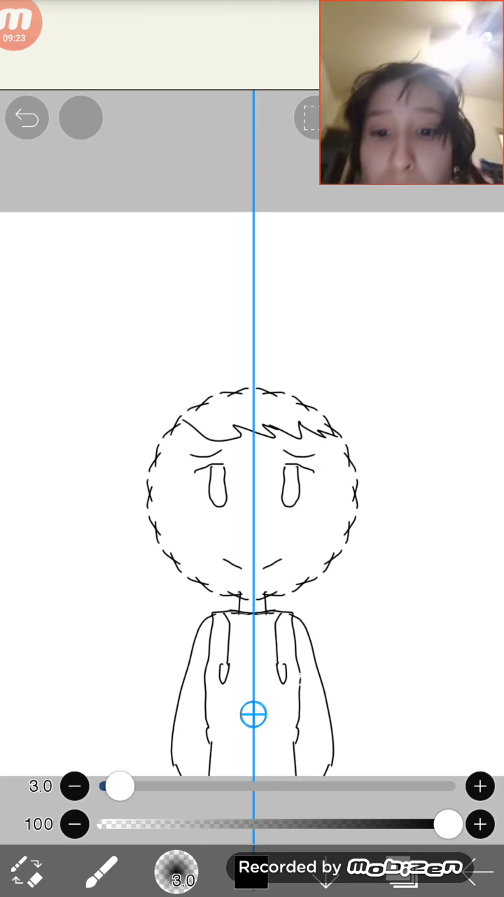
{"action": "left_click", "coordinate": [27, 117]}
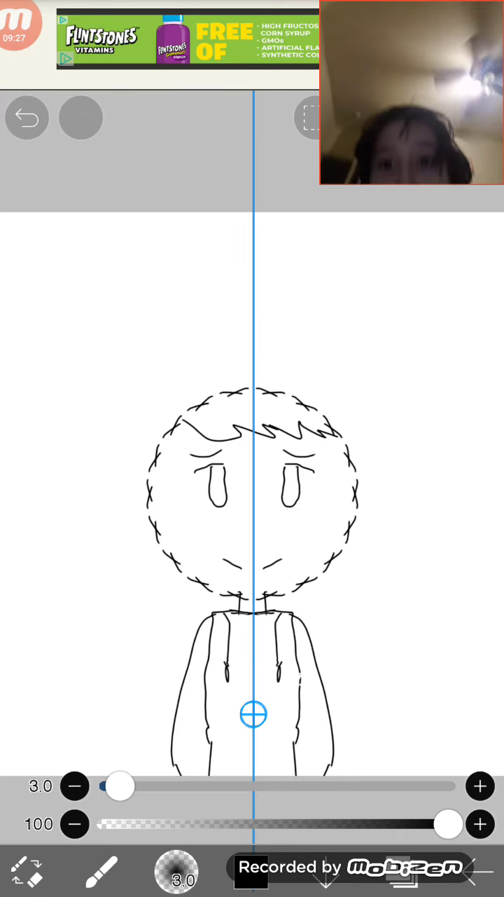
{"action": "left_click", "coordinate": [25, 118]}
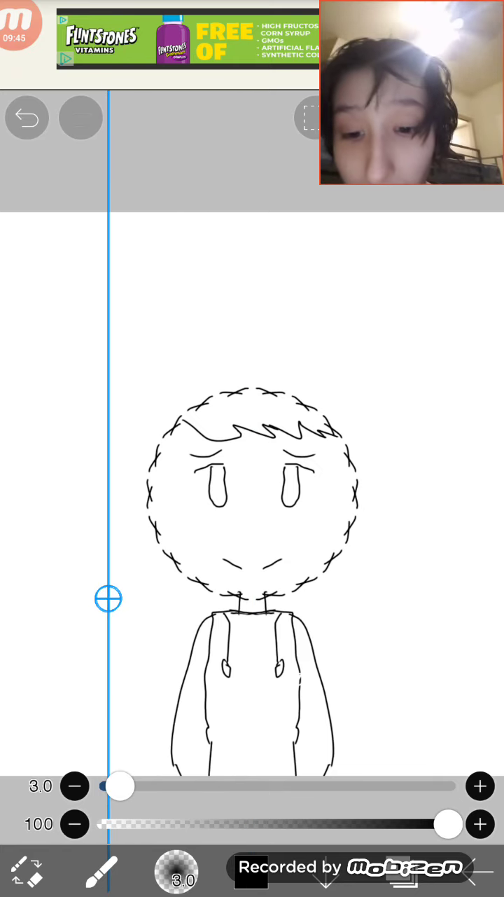
- Reposition the mirror ruler handle and check the Tools menu
{"action": "left_click", "coordinate": [91, 876]}
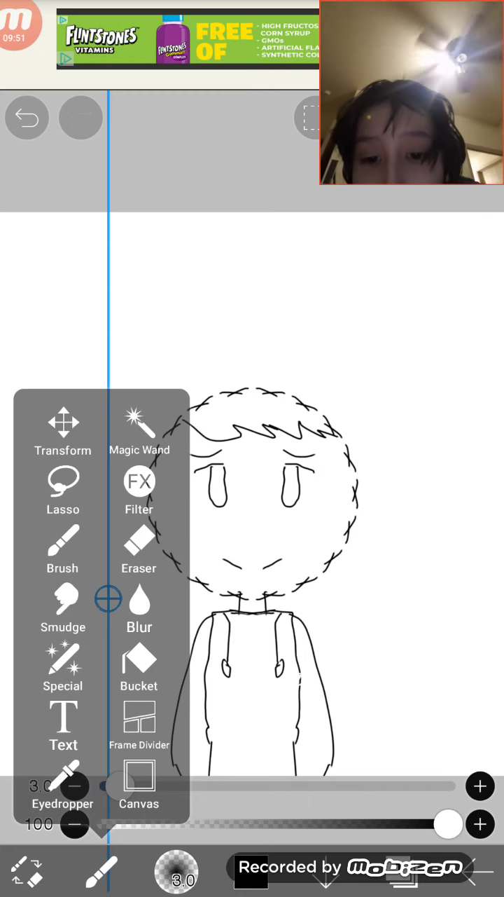
{"action": "left_click", "coordinate": [139, 543]}
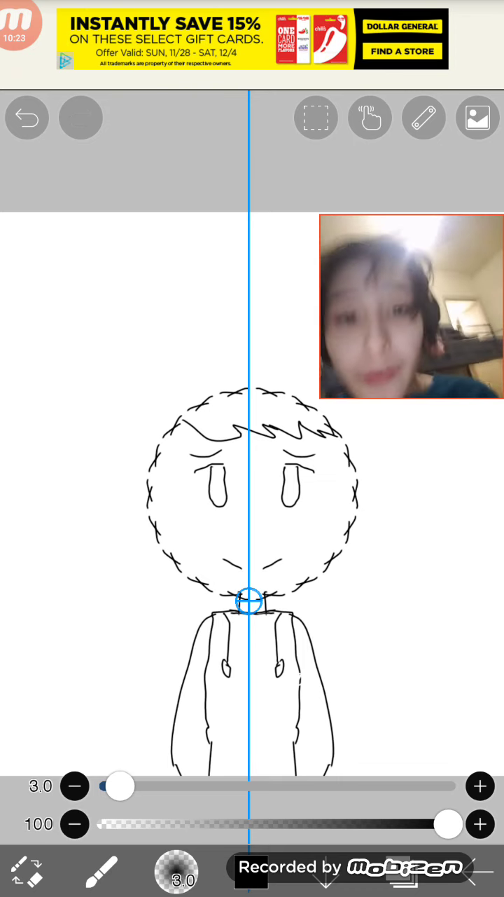
- Switch the guide to a 36-division Rotation Ruler and dismiss the stabilizer panel
{"action": "left_click", "coordinate": [424, 118]}
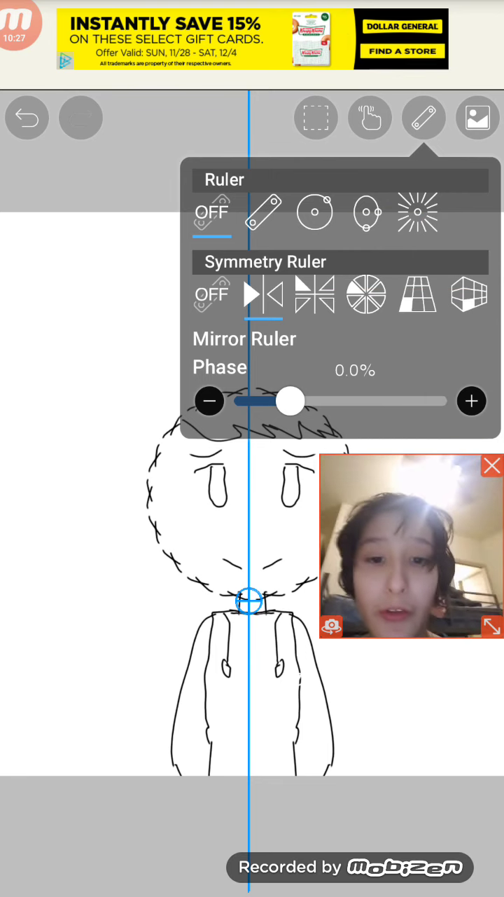
{"action": "left_click", "coordinate": [419, 213]}
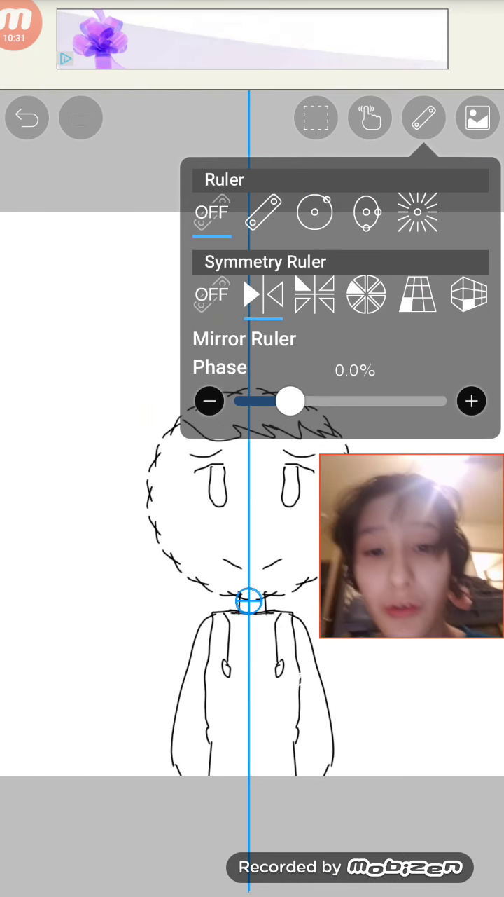
{"action": "left_click", "coordinate": [368, 294]}
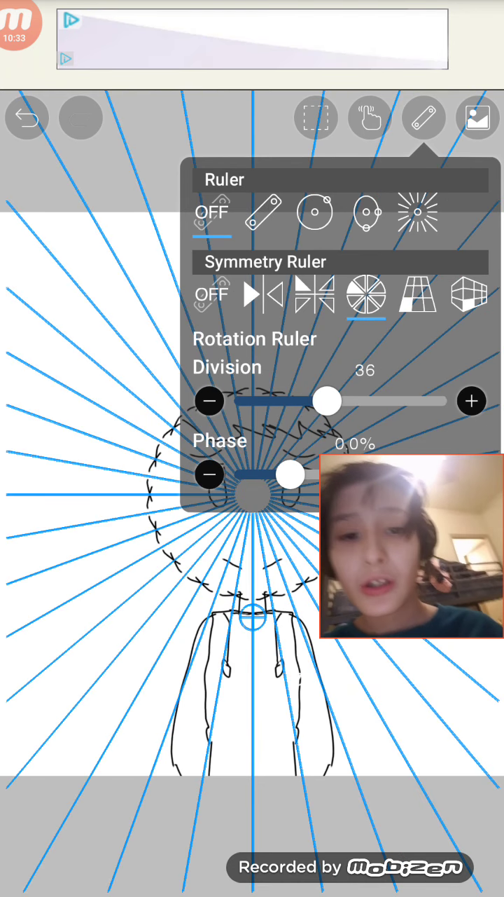
{"action": "left_click", "coordinate": [370, 117]}
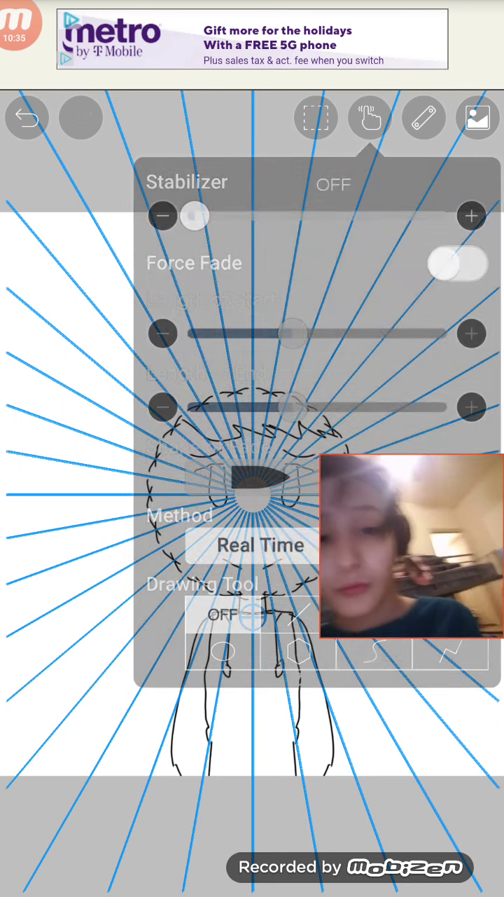
{"action": "left_click", "coordinate": [370, 117]}
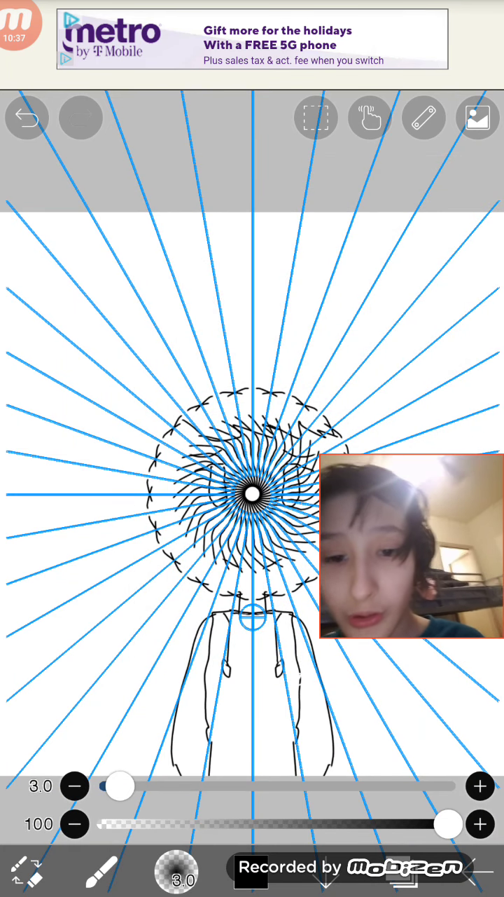
- Undo the trial spiral burst and the looped ring drawn above the head
{"action": "left_click", "coordinate": [27, 118]}
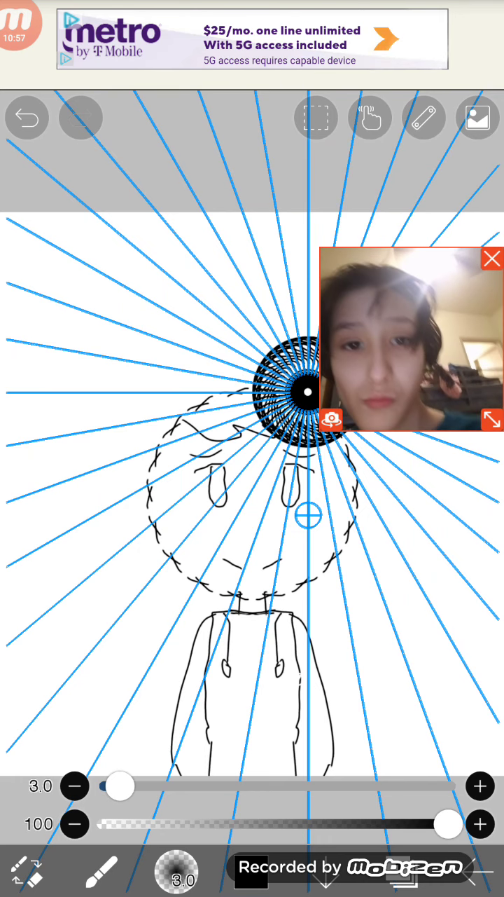
{"action": "left_click", "coordinate": [27, 118]}
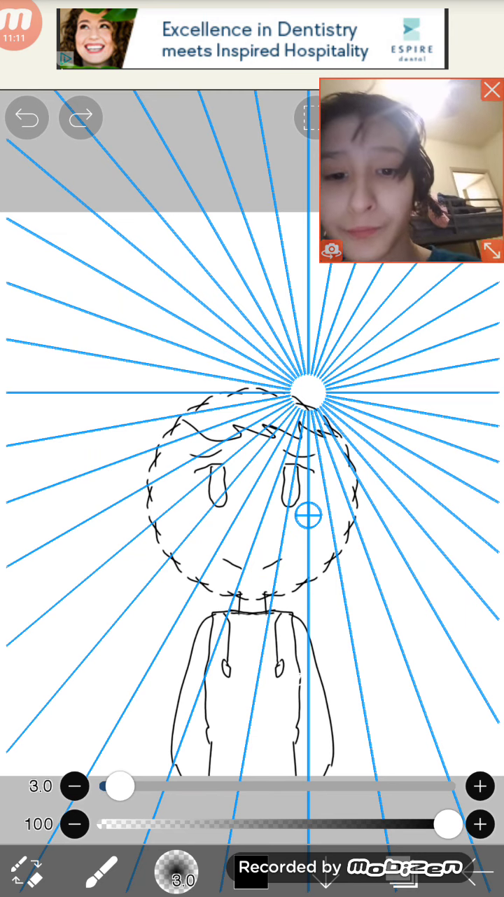
{"action": "left_click", "coordinate": [28, 118]}
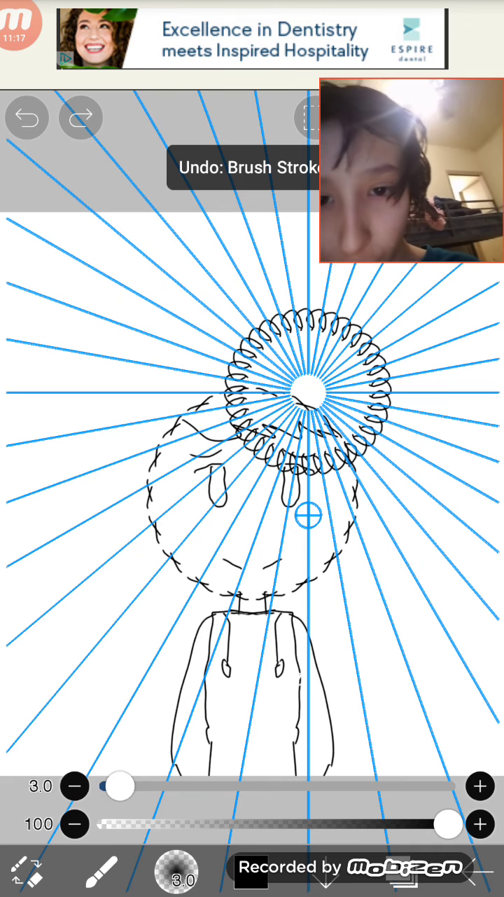
{"action": "left_click", "coordinate": [28, 118]}
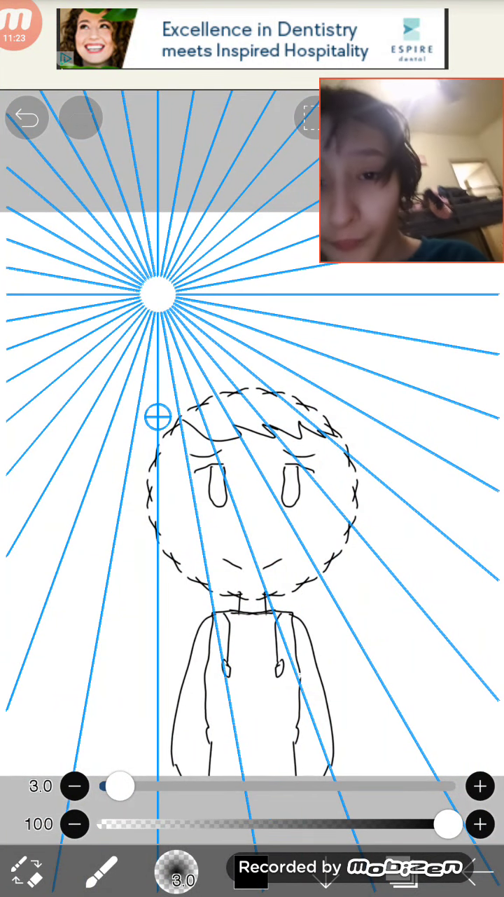
- Move the rotation guide's centre above the head and undo the stray test strokes
{"action": "left_click_drag", "start_coordinate": [157, 293], "coordinate": [303, 345]}
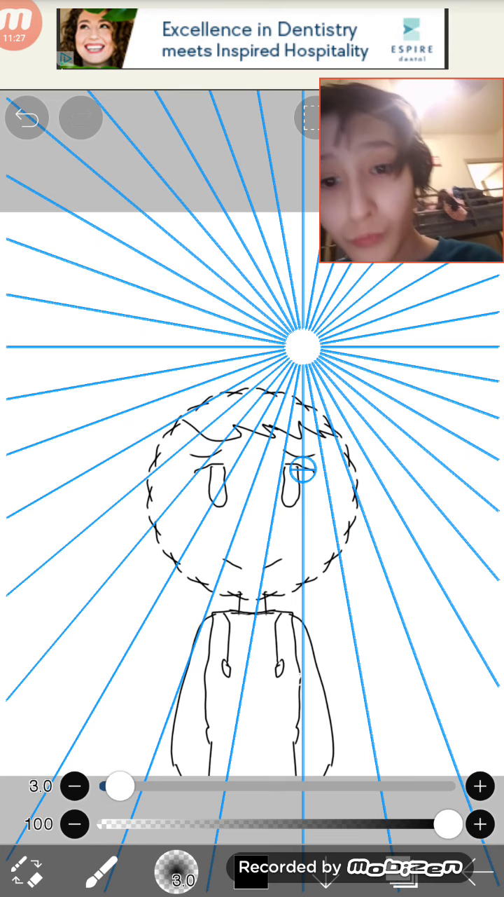
{"action": "left_click", "coordinate": [28, 118]}
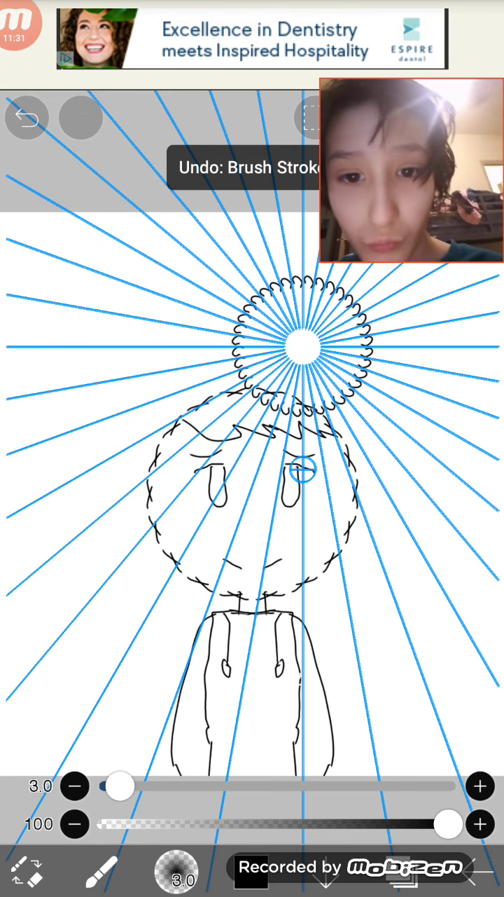
{"action": "left_click", "coordinate": [28, 118]}
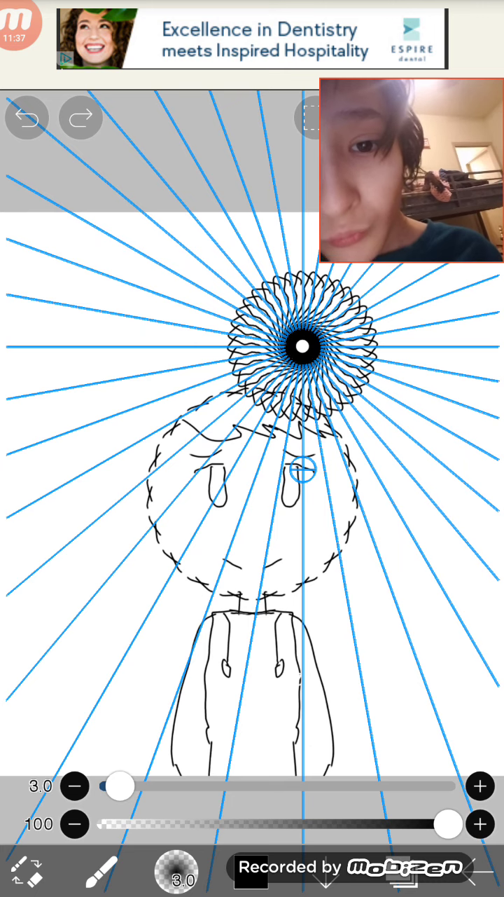
{"action": "left_click", "coordinate": [30, 118]}
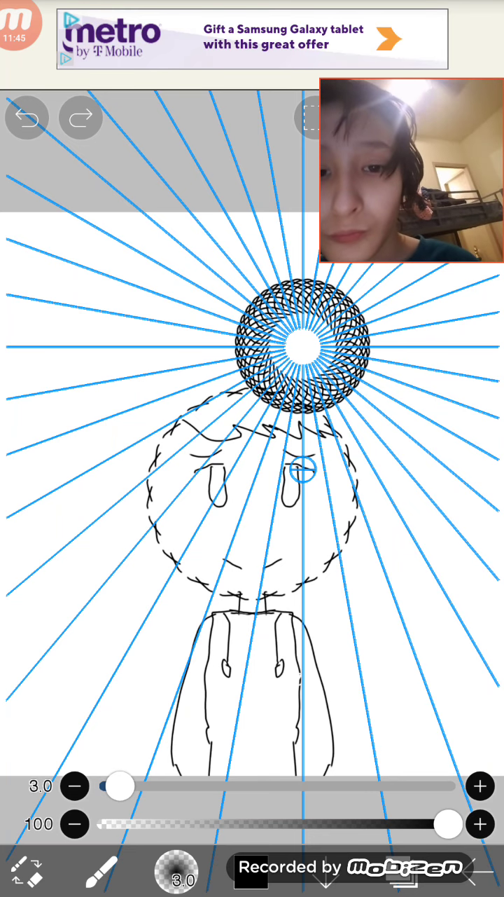
{"action": "left_click", "coordinate": [30, 118]}
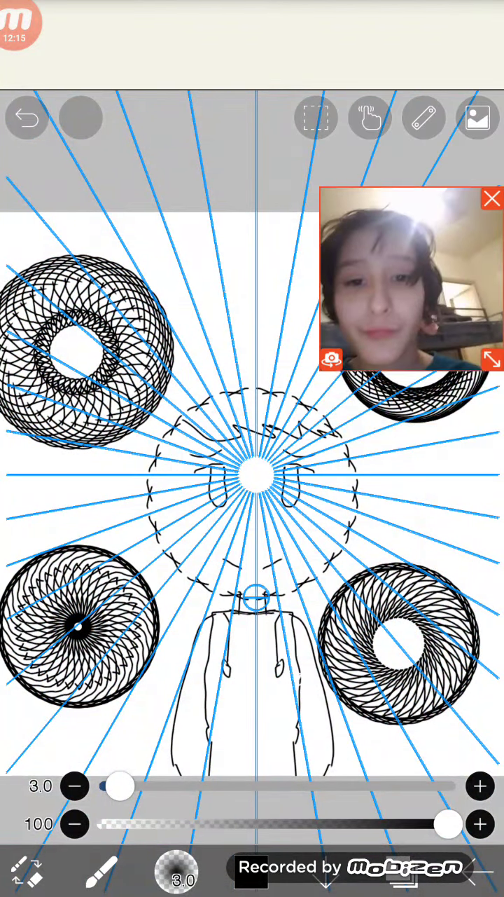
- Bring up the Ruler menu to choose the 36-division Kaleidoscope Ruler
{"action": "left_click", "coordinate": [423, 117]}
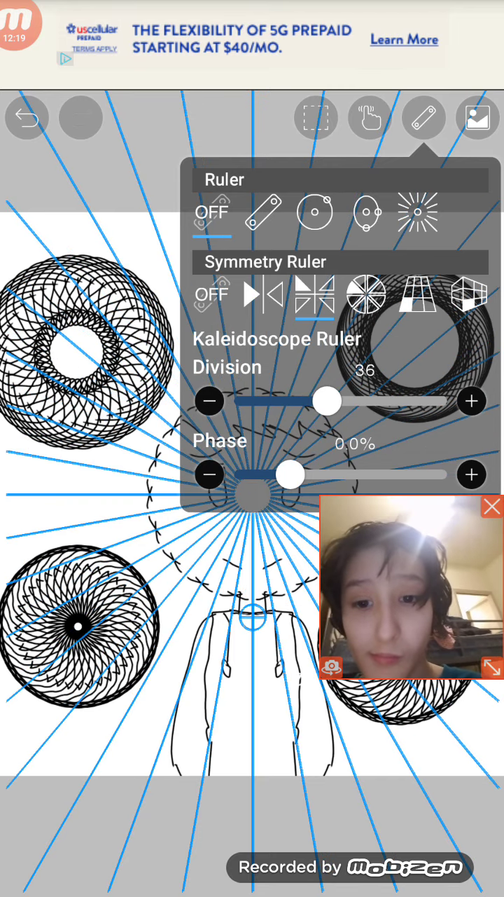
- Undo the messy strokes around the new head ring and set Symmetry Ruler to OFF
{"action": "left_click", "coordinate": [424, 118]}
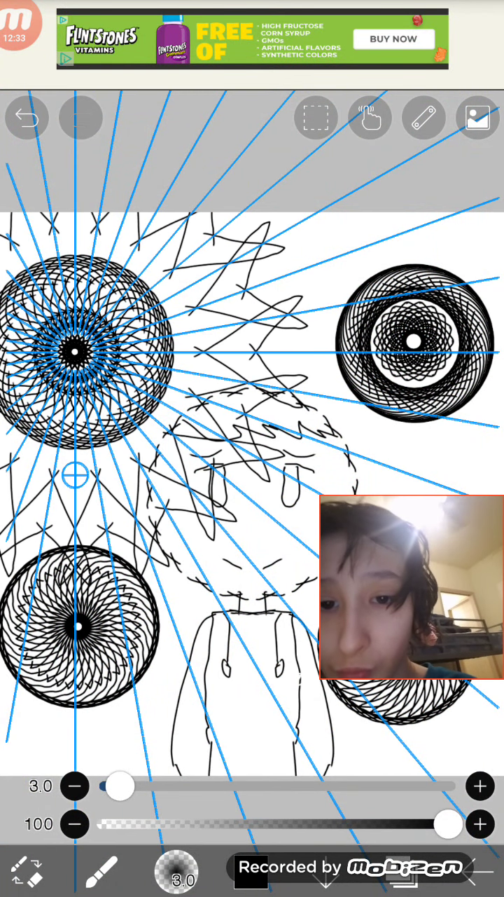
{"action": "left_click", "coordinate": [28, 117]}
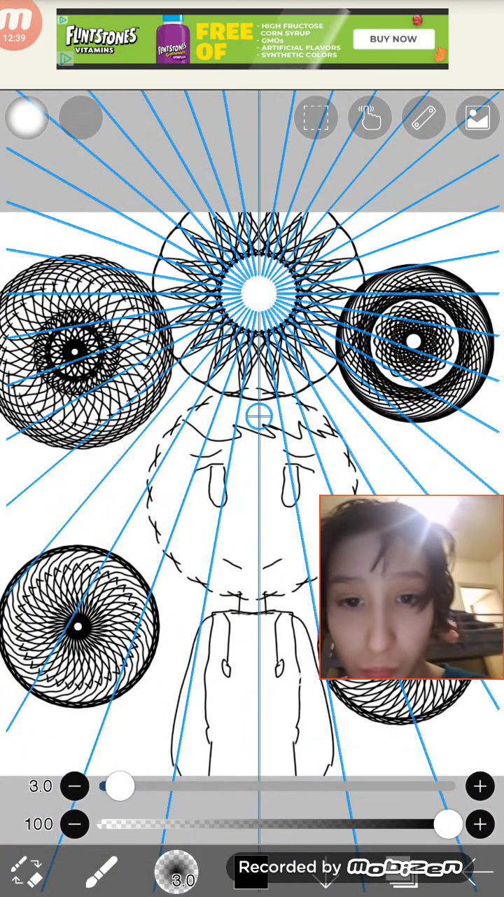
{"action": "left_click", "coordinate": [27, 118]}
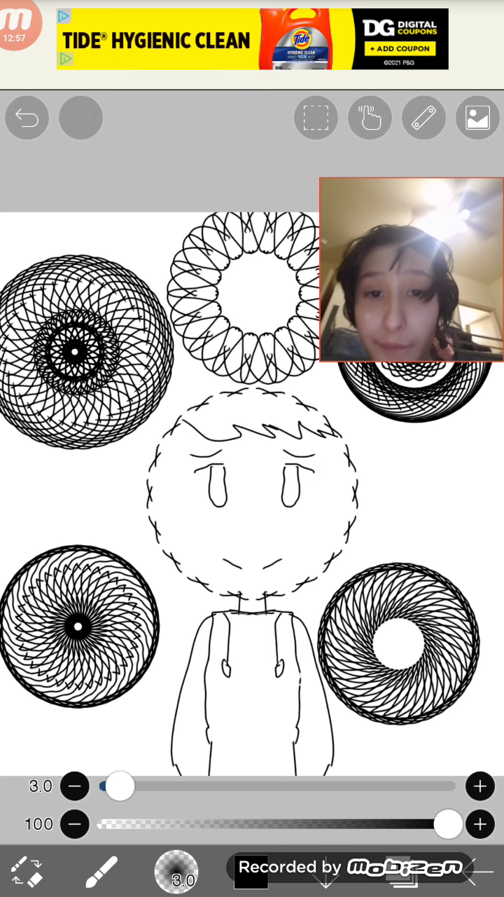
{"action": "left_click", "coordinate": [424, 118]}
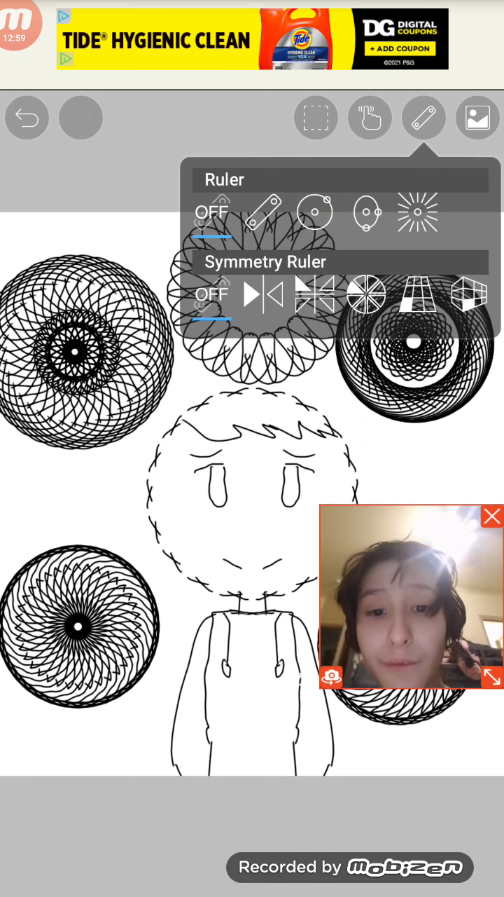